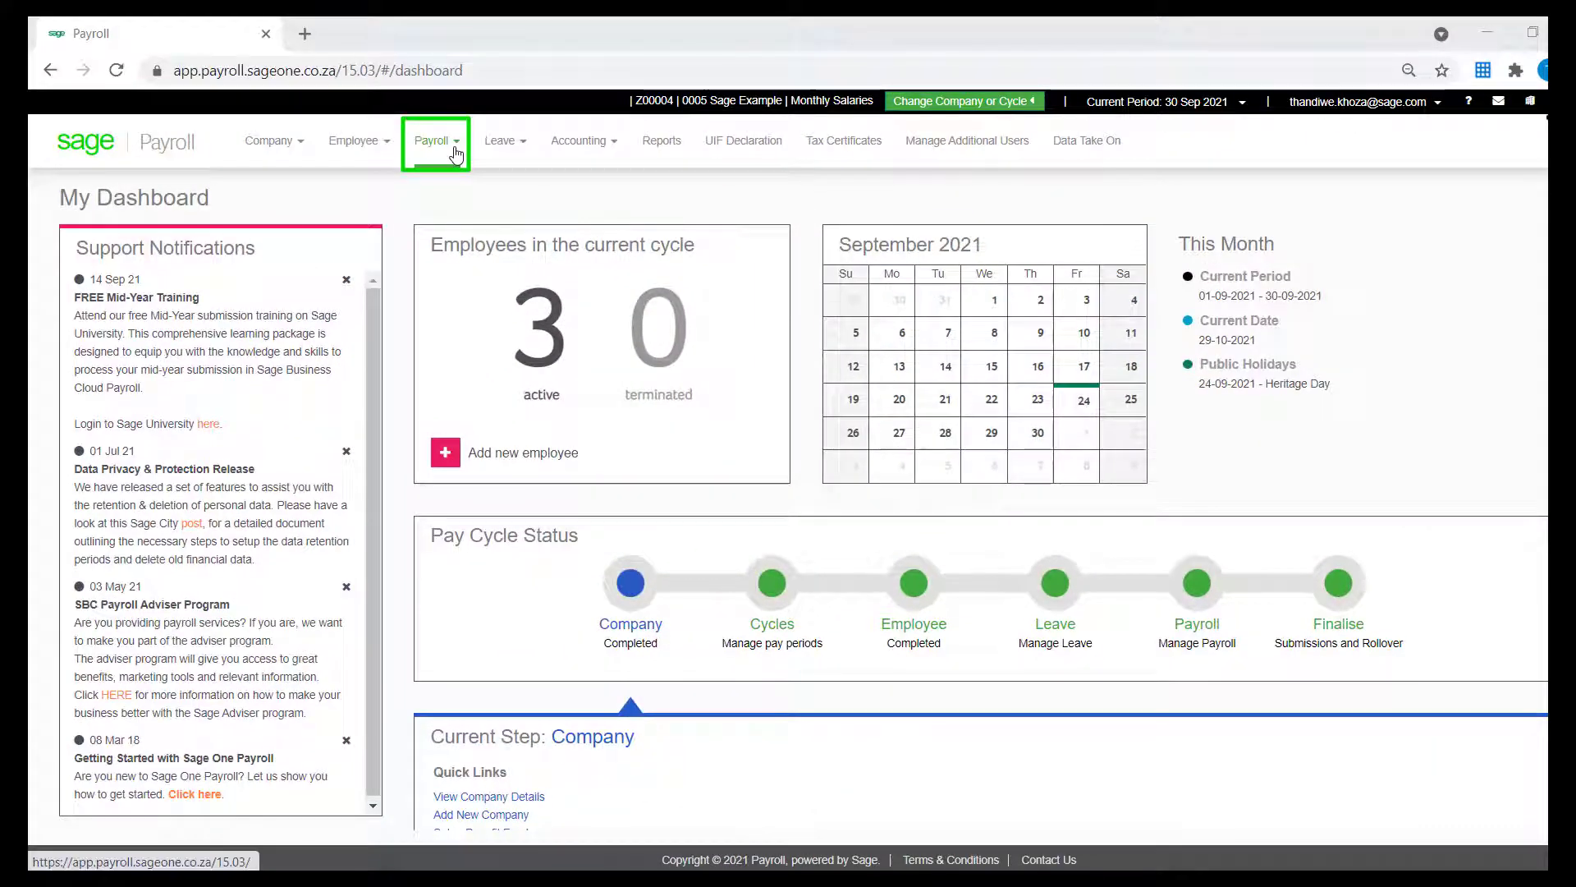
Look over the ACB setup page and its list of ACB layout types
{"action": "left_click", "coordinate": [434, 140]}
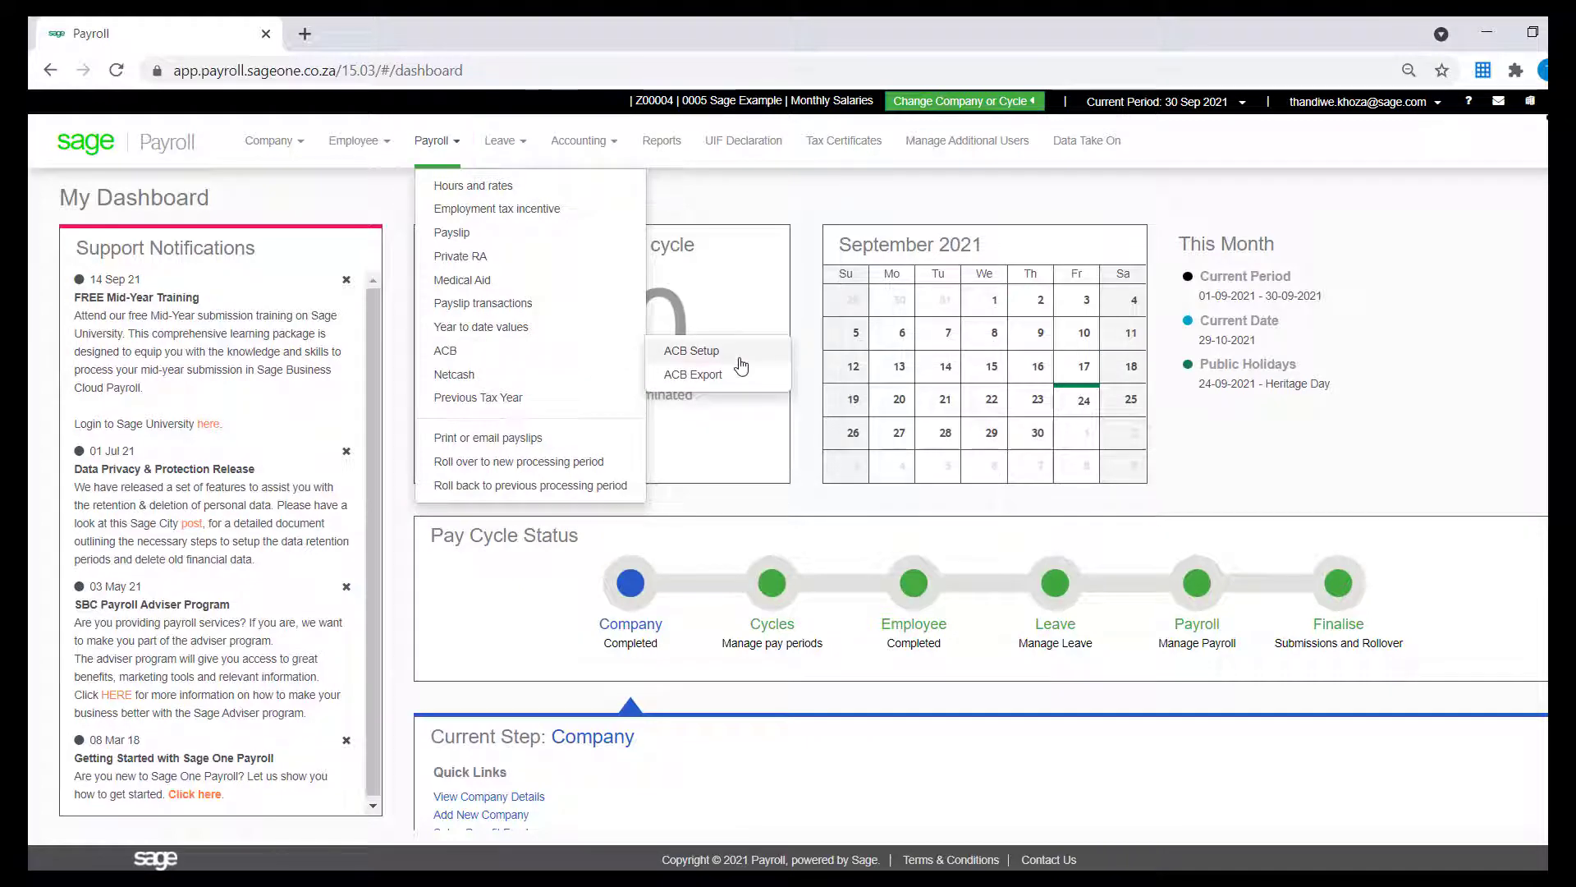
{"action": "left_click", "coordinate": [692, 351]}
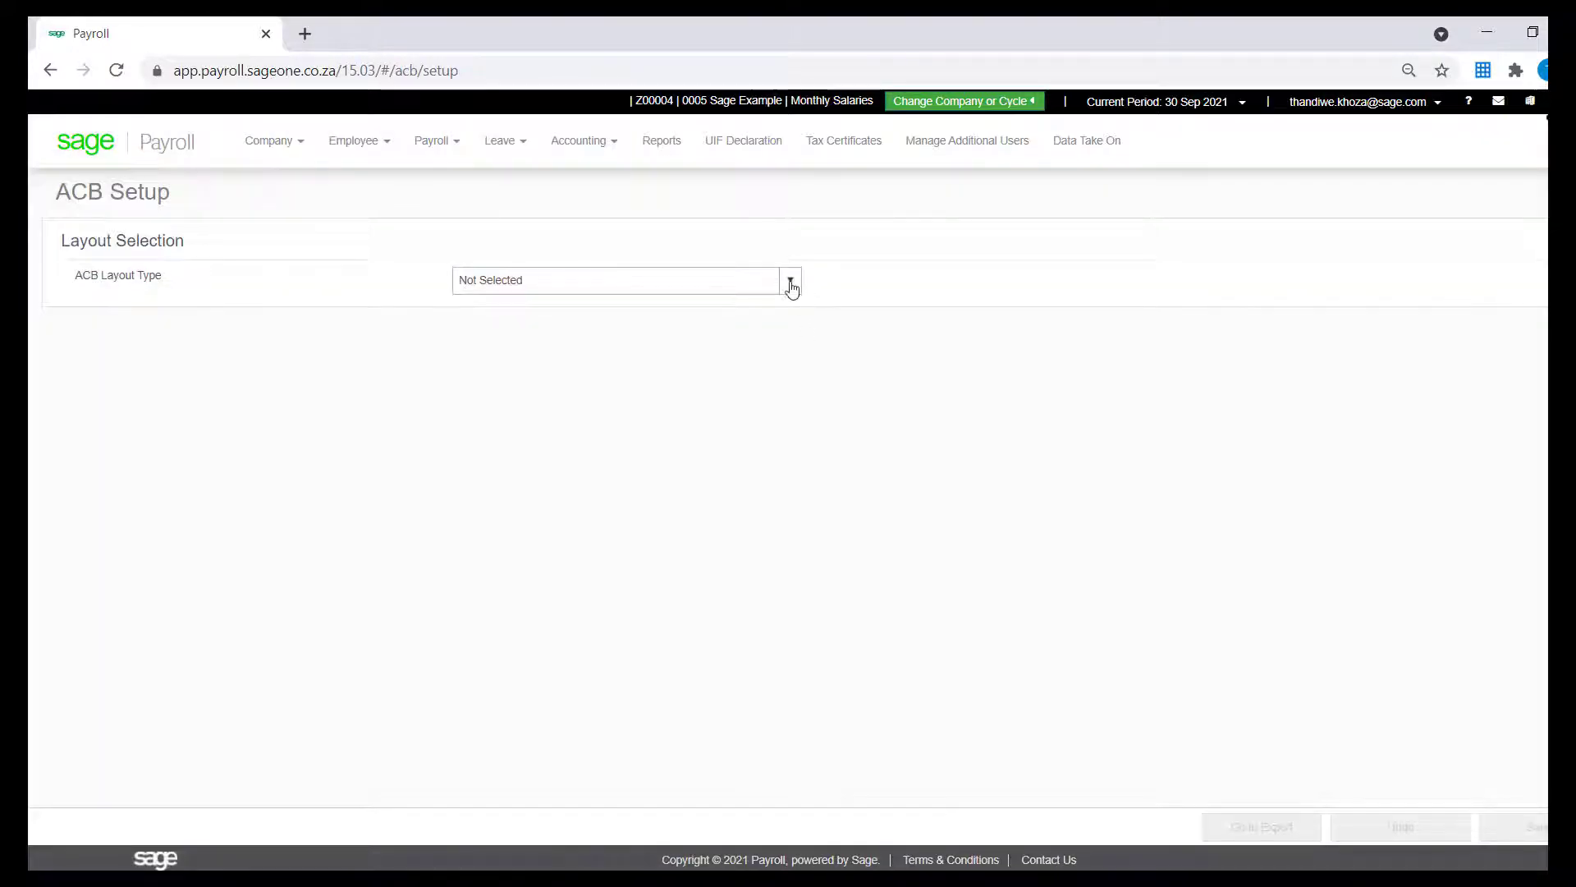
{"action": "left_click", "coordinate": [790, 279]}
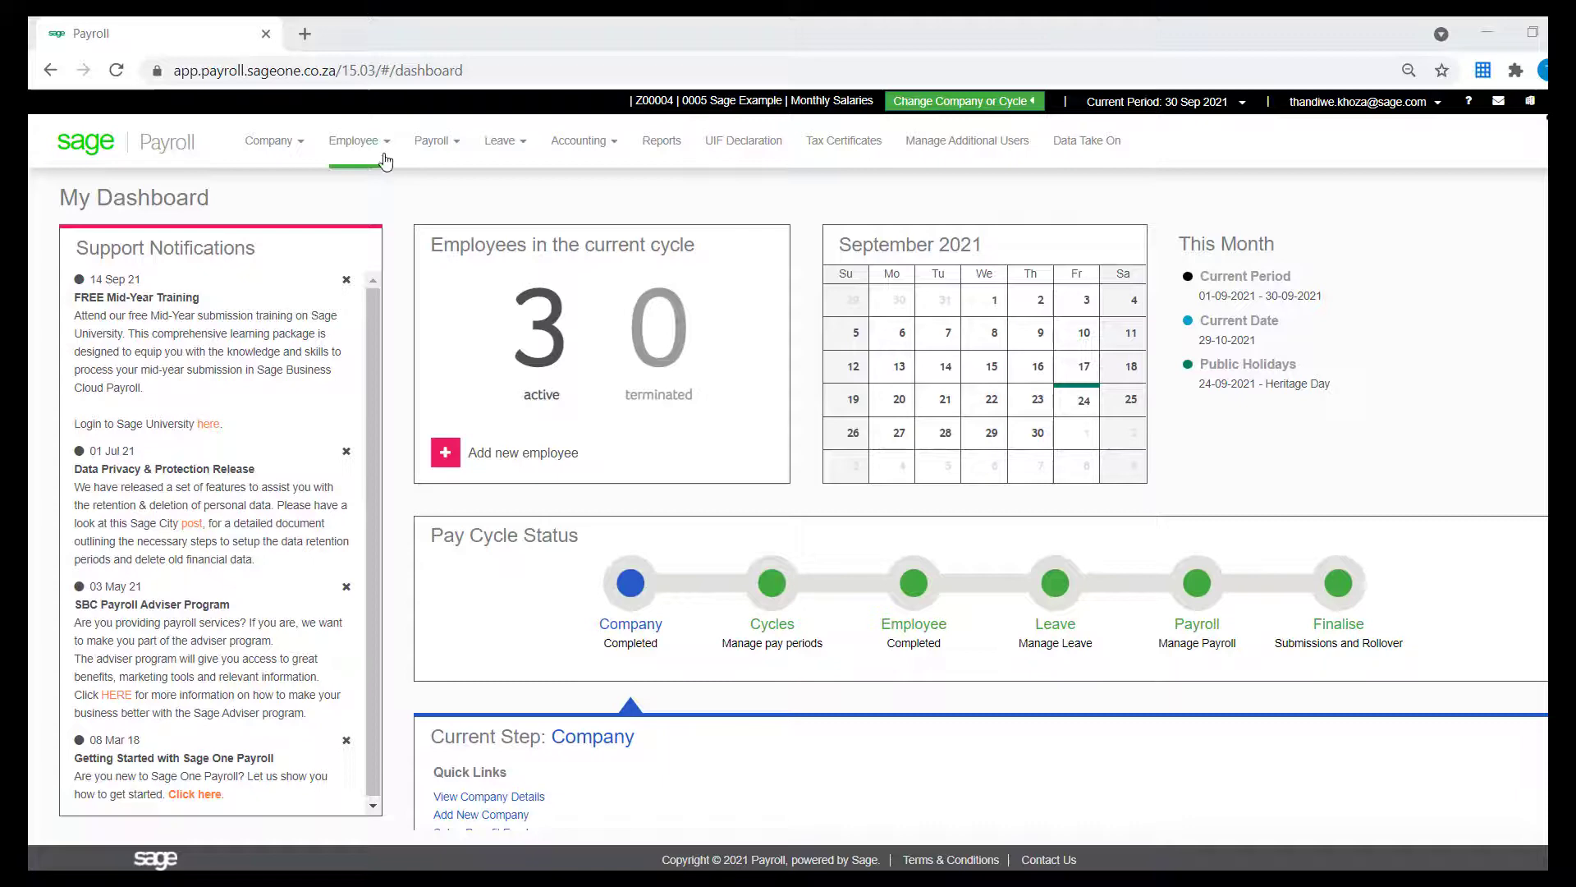
Open employee 0001 Name Surname's details and scroll down to Payment Details
{"action": "left_click", "coordinate": [354, 139]}
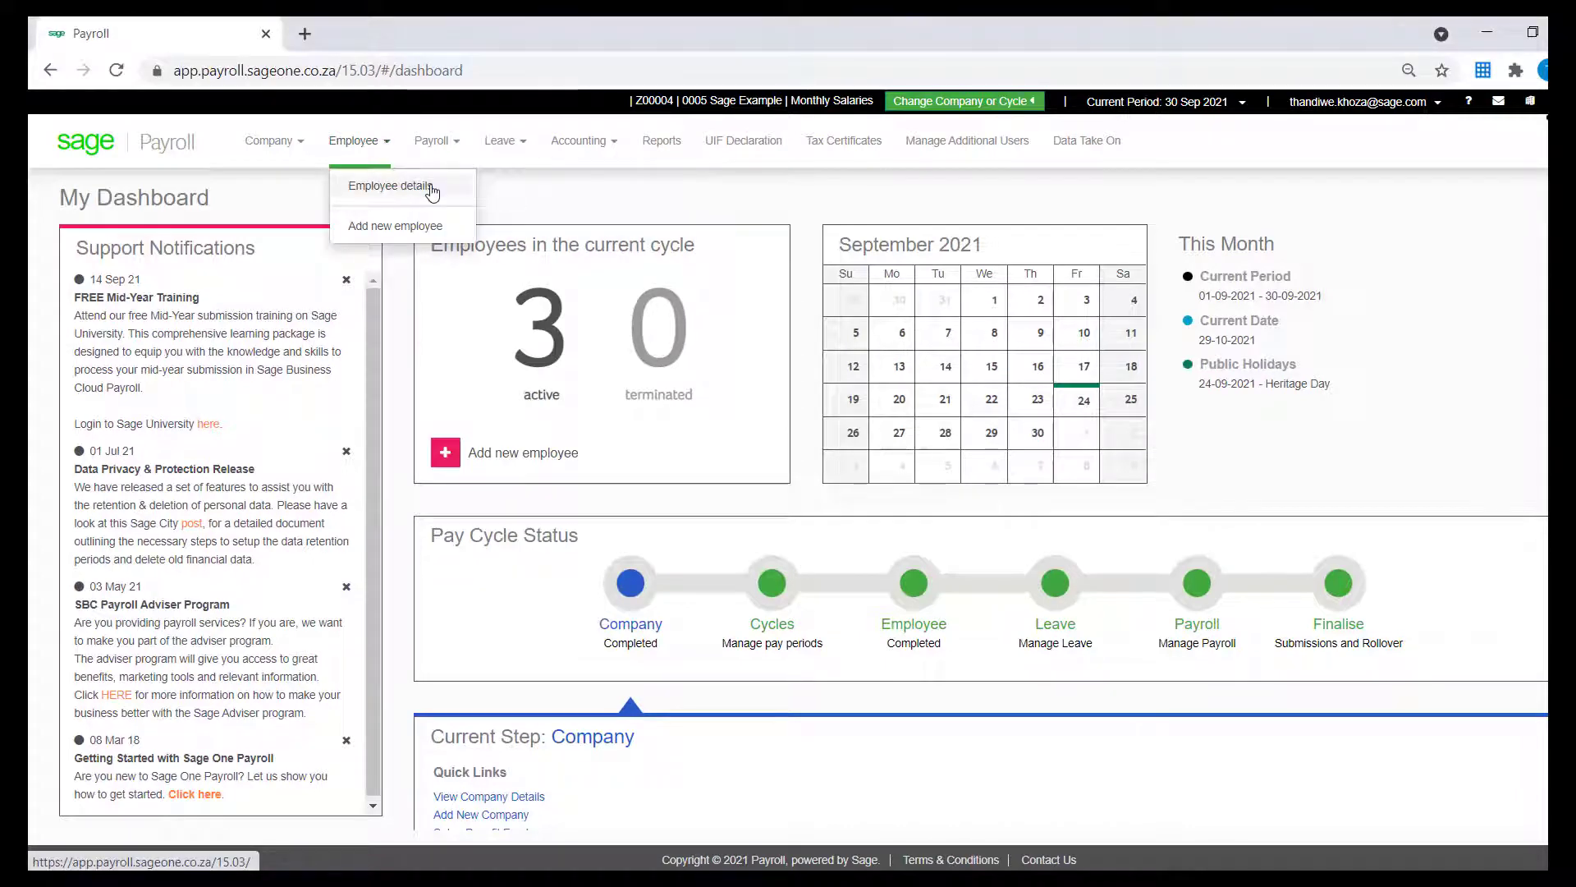
{"action": "left_click", "coordinate": [386, 187]}
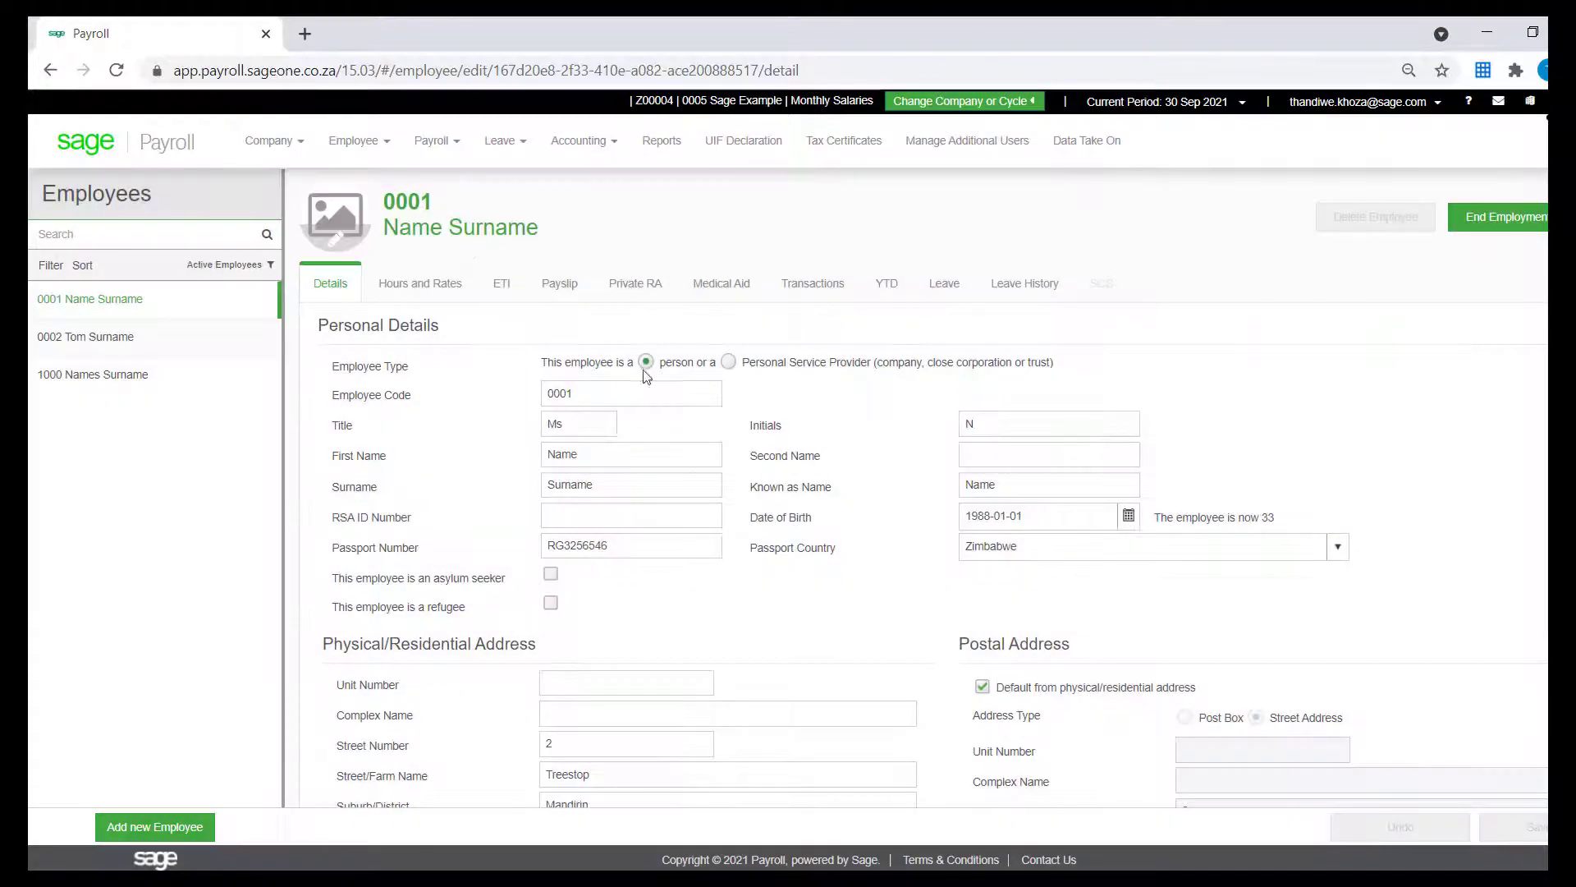
{"action": "scroll", "scroll_direction": "down", "scroll_amount": 3}
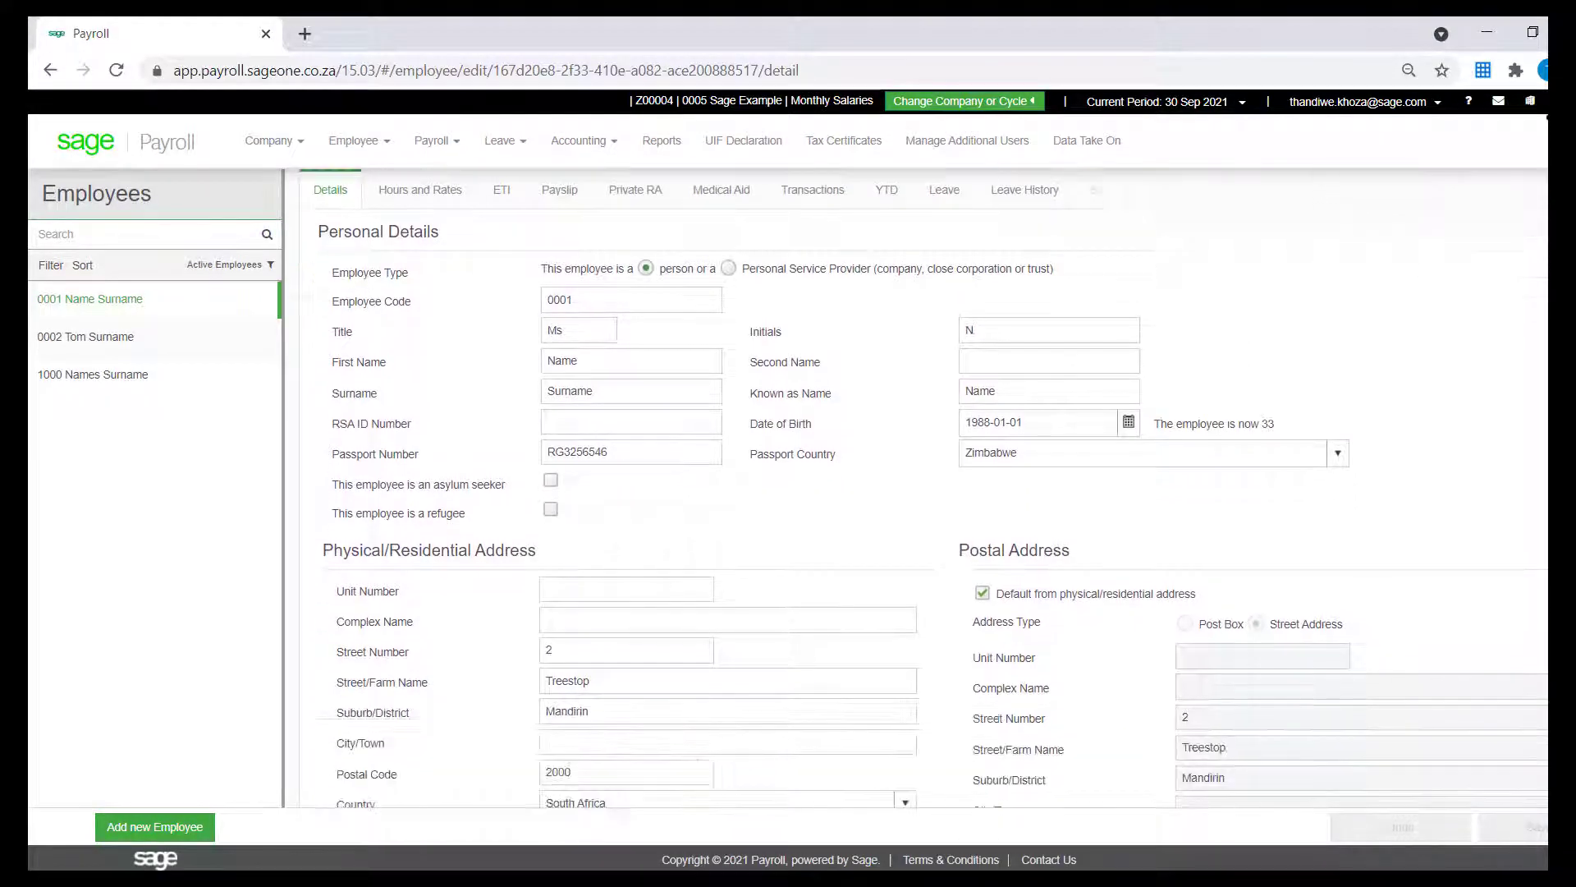
{"action": "scroll", "scroll_direction": "down", "scroll_amount": 3}
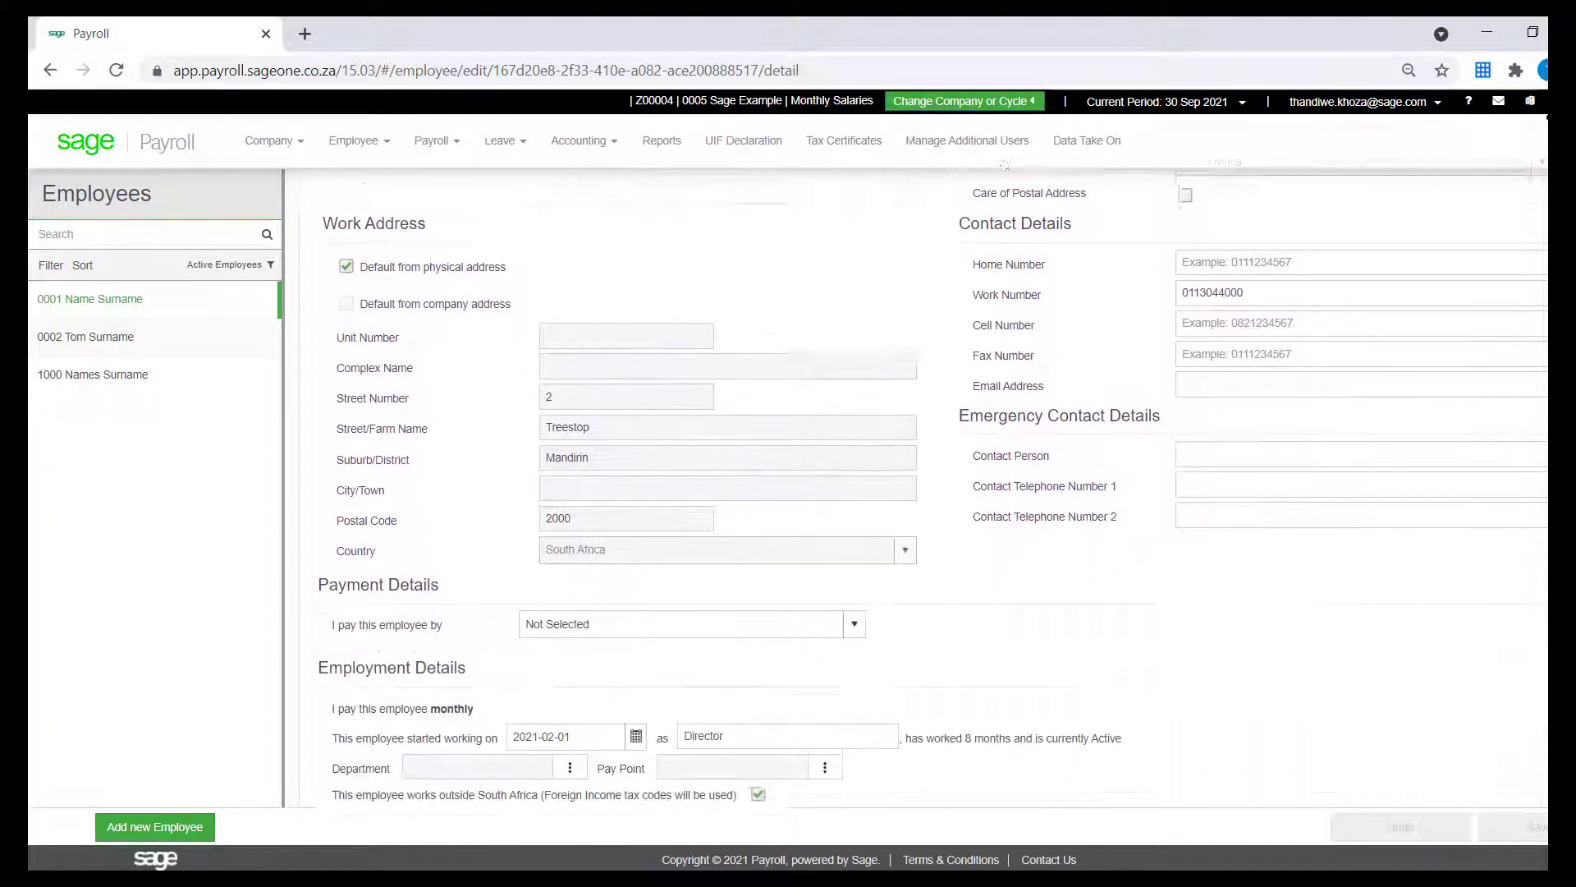
{"action": "scroll", "scroll_direction": "down", "scroll_amount": 3}
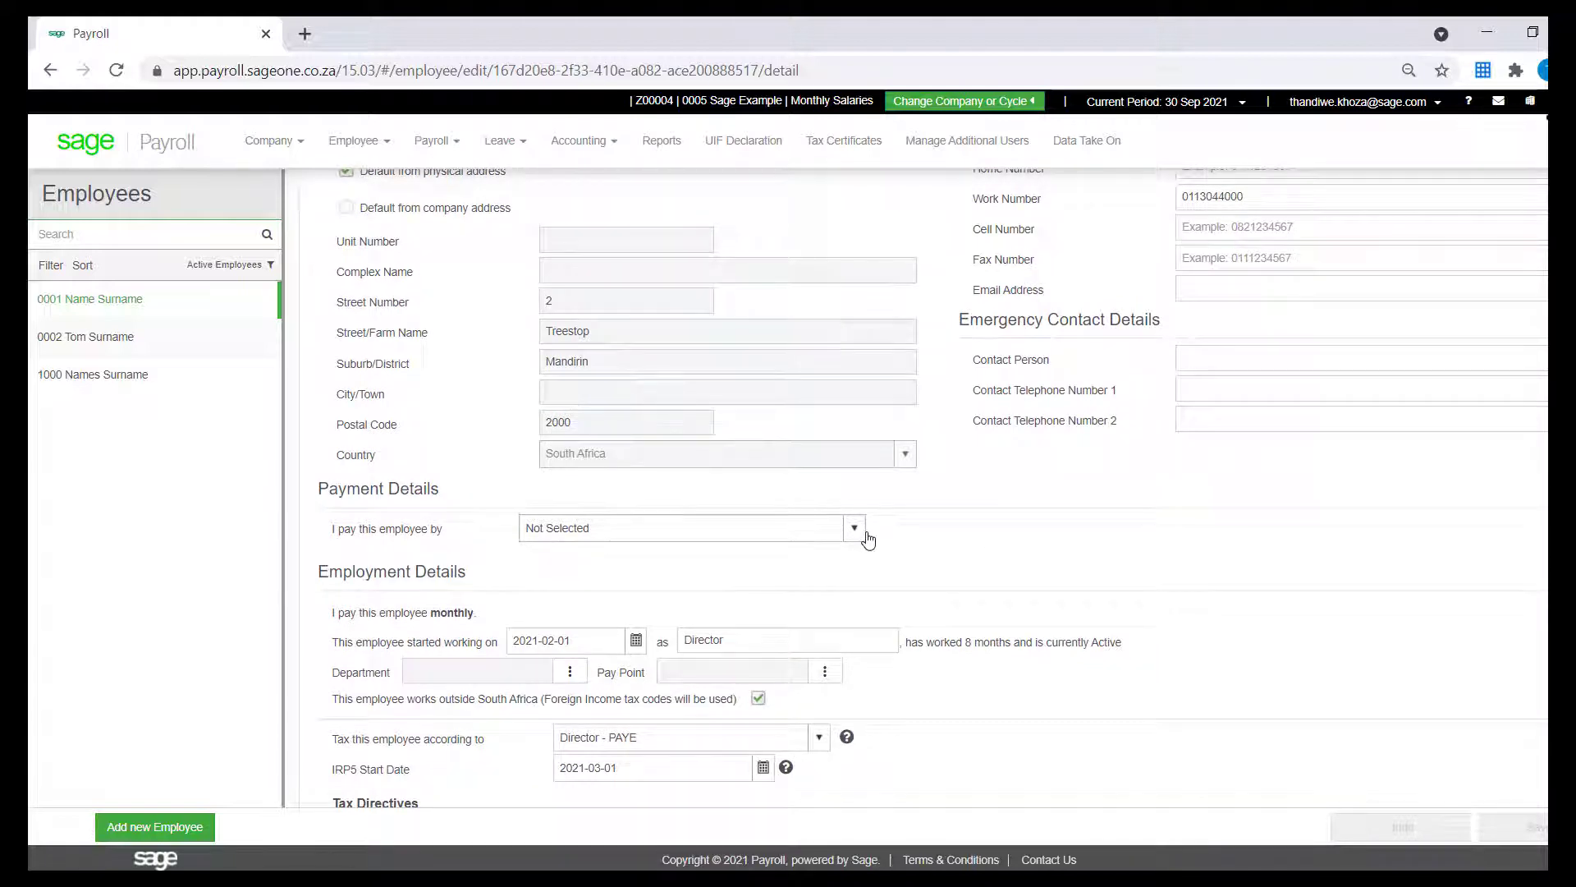
Set employee 0001 to be paid by ACB into a Cheque account
{"action": "left_click", "coordinate": [854, 527]}
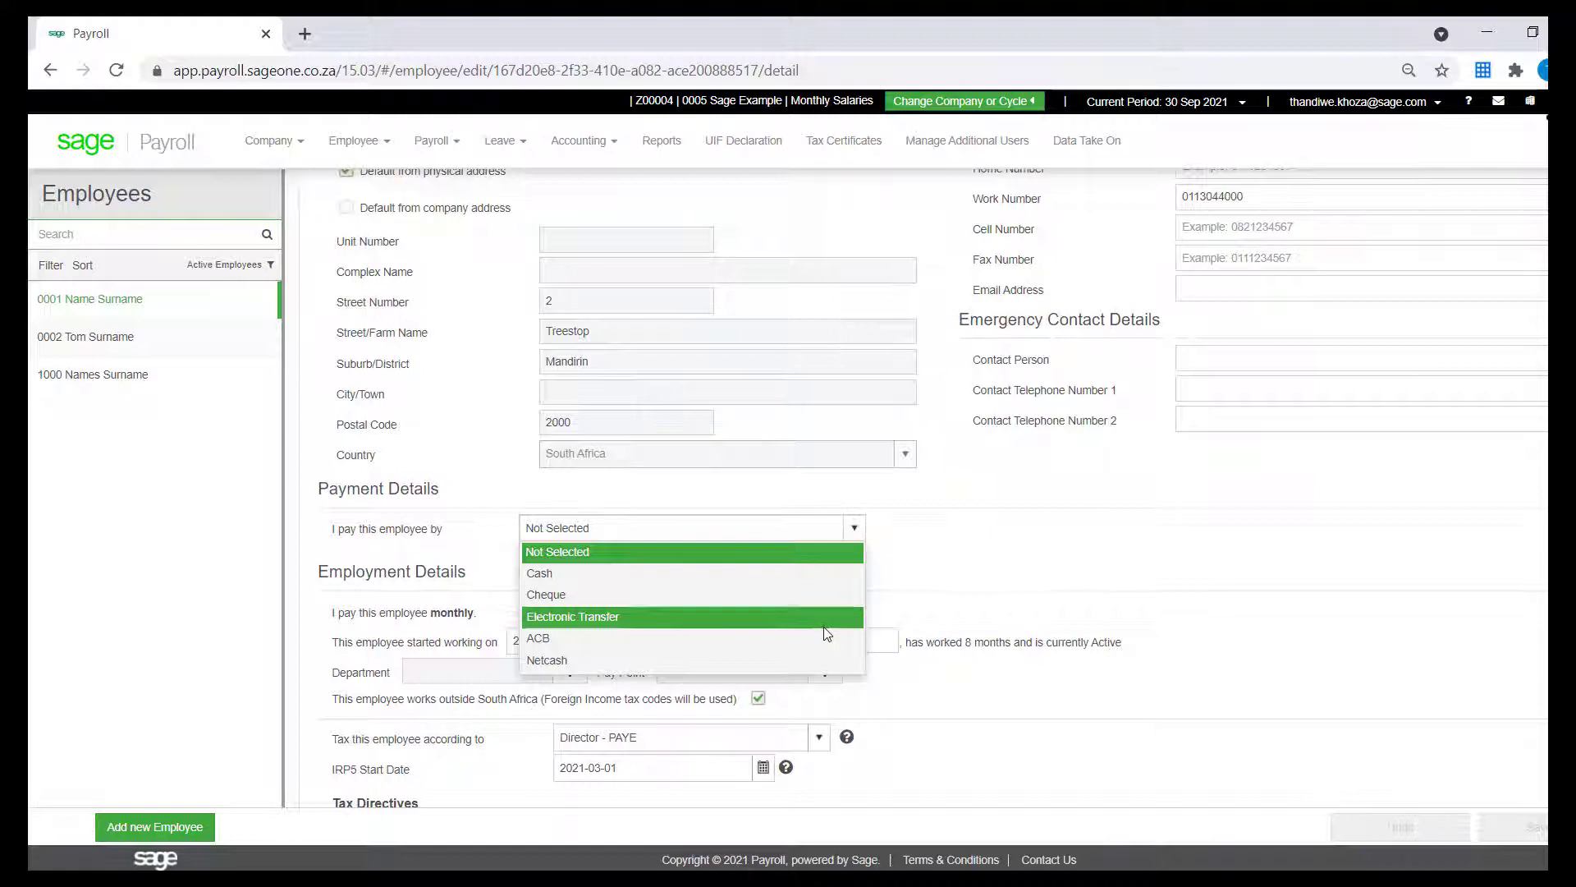
{"action": "left_click", "coordinate": [537, 637]}
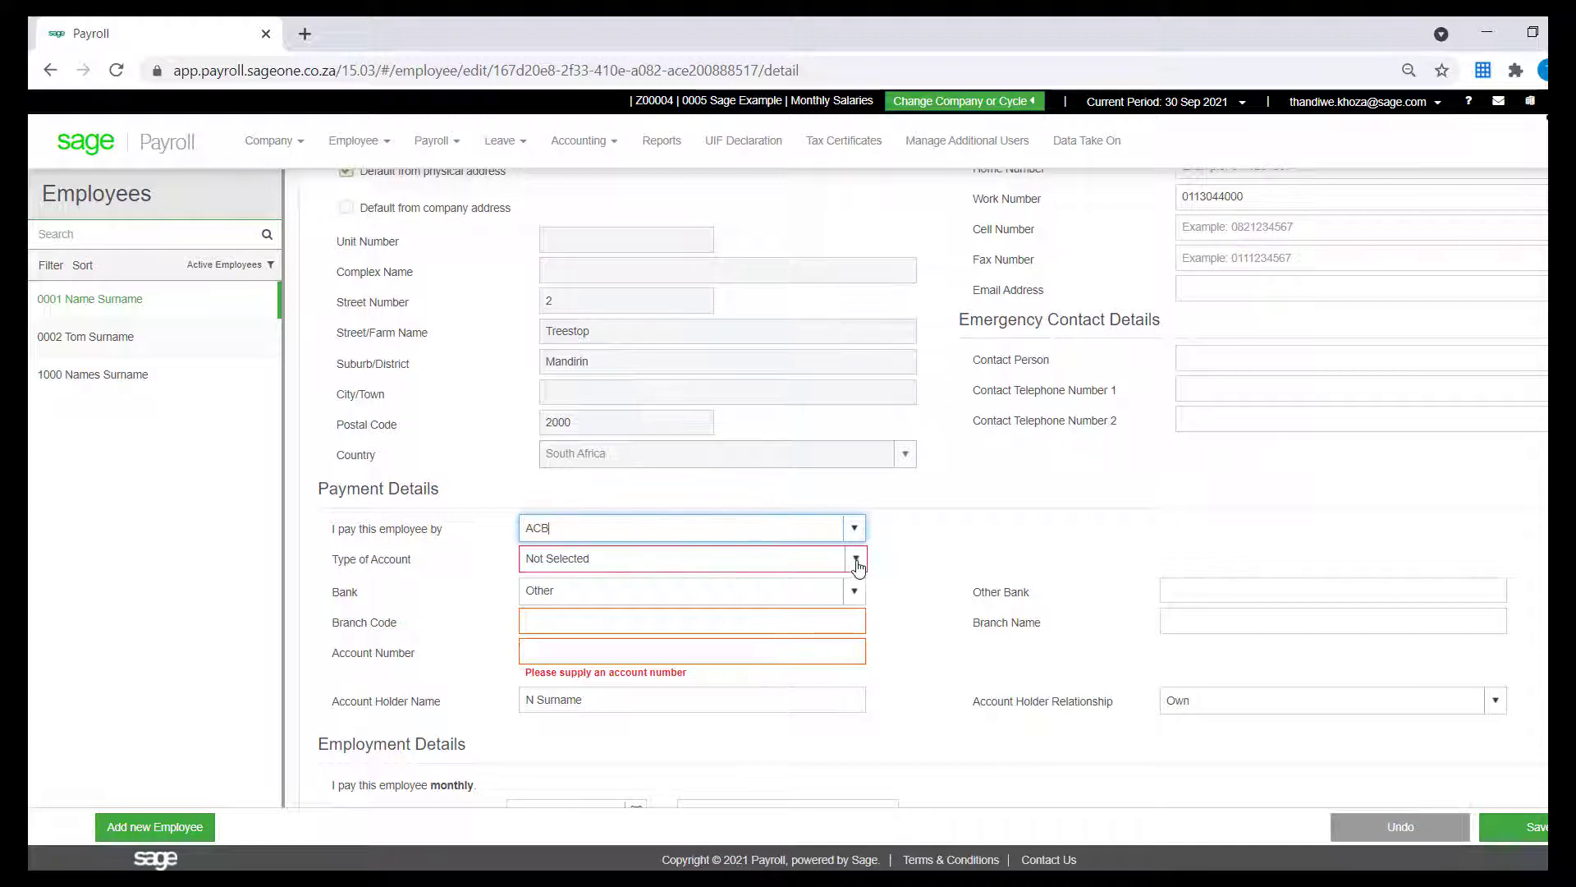
{"action": "left_click", "coordinate": [854, 558]}
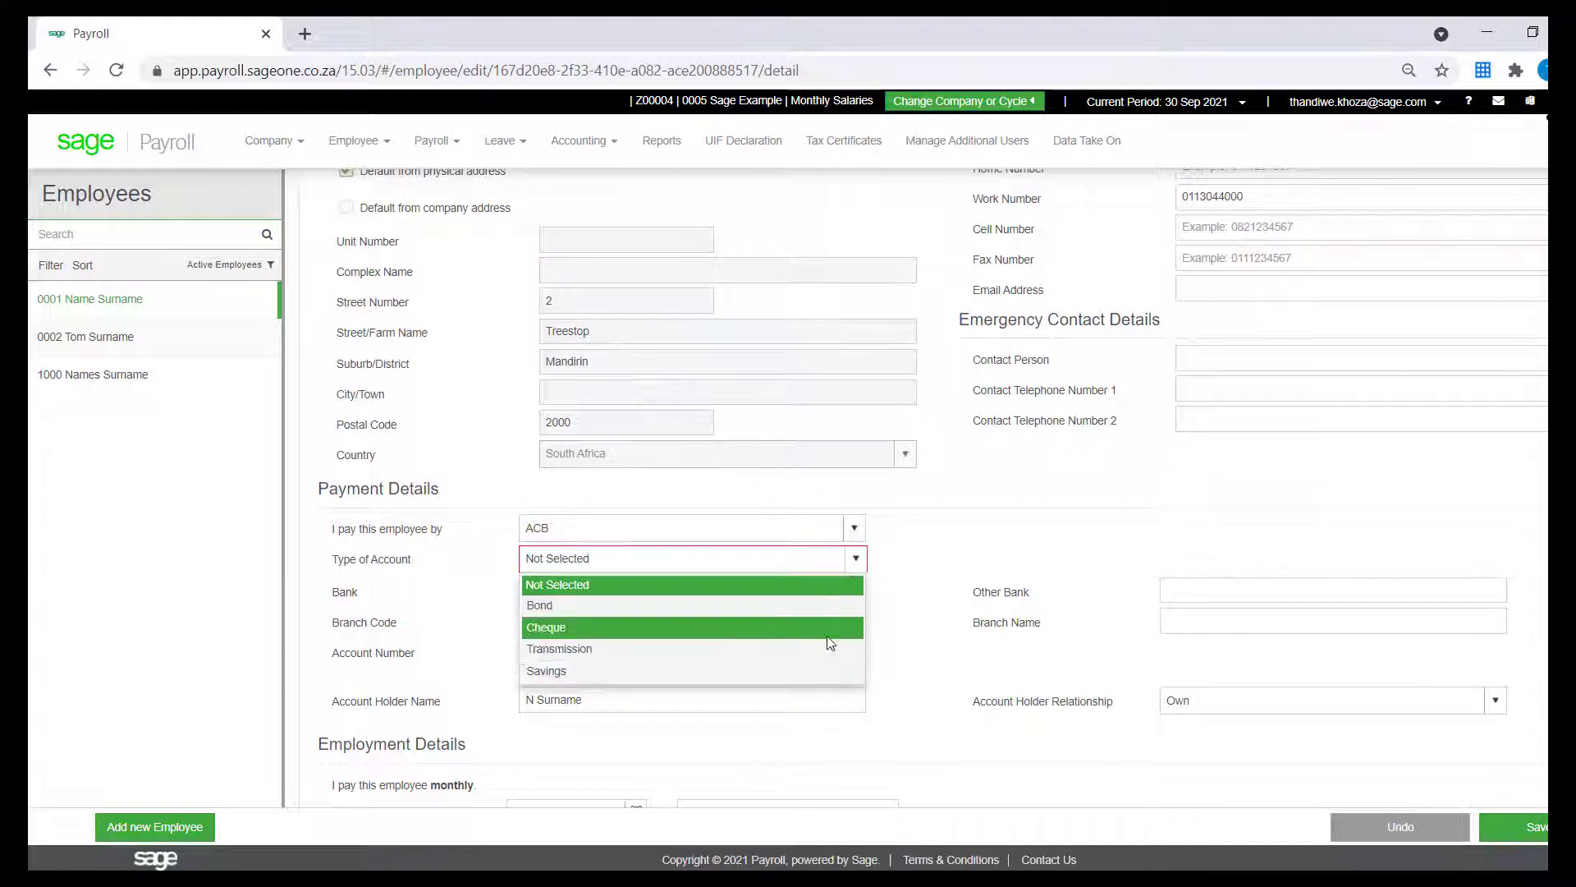
{"action": "left_click", "coordinate": [546, 627]}
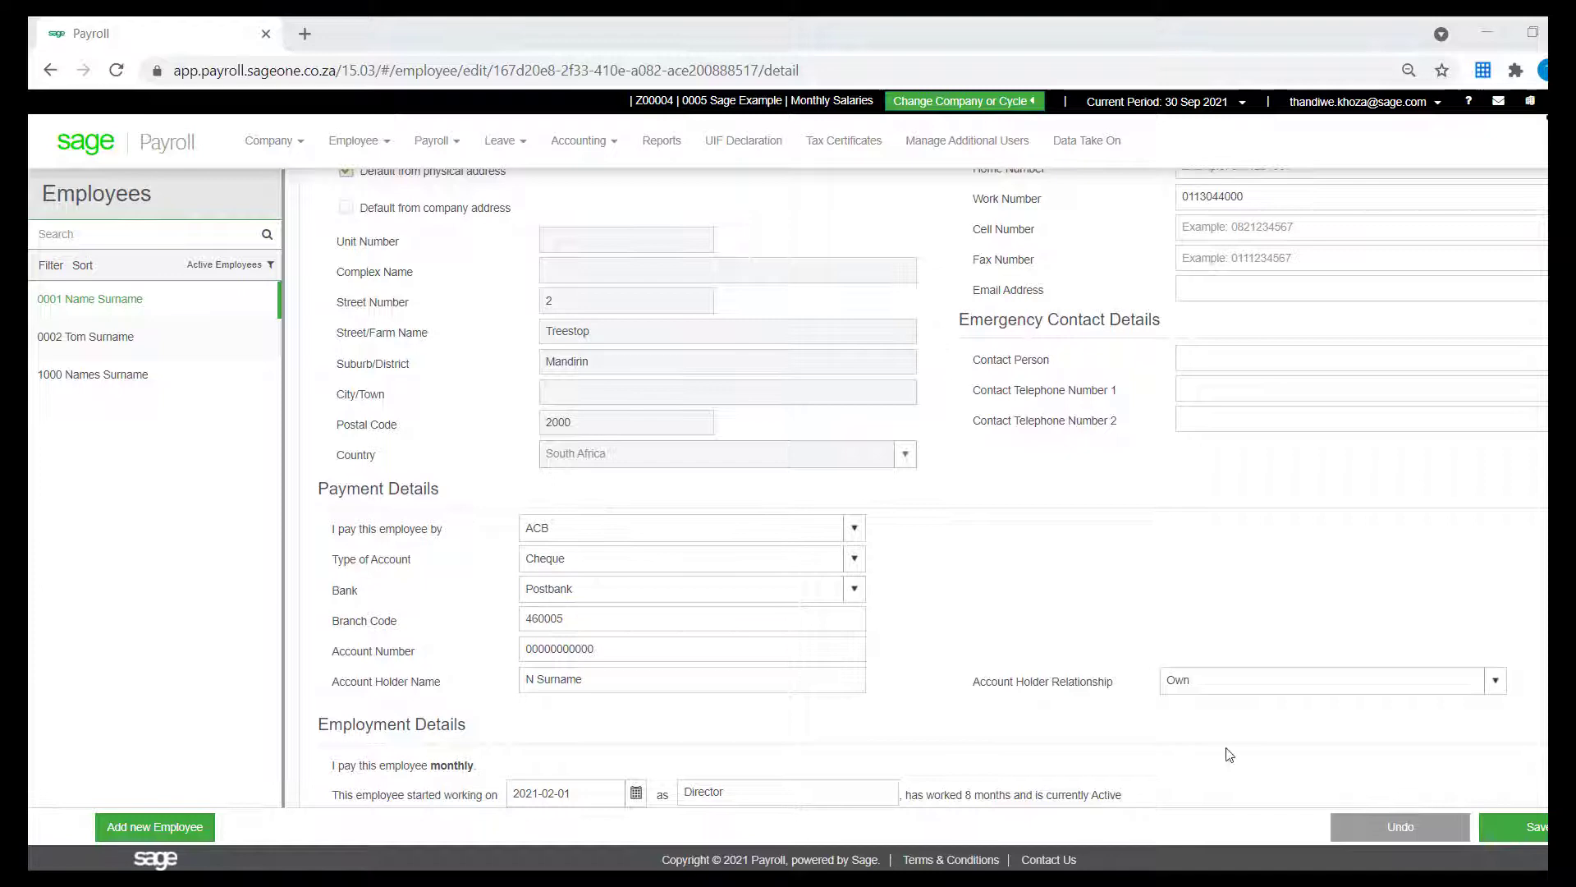
Save the Postbank bank details, branch code 460005, and return to the dashboard
{"action": "left_click", "coordinate": [1538, 827]}
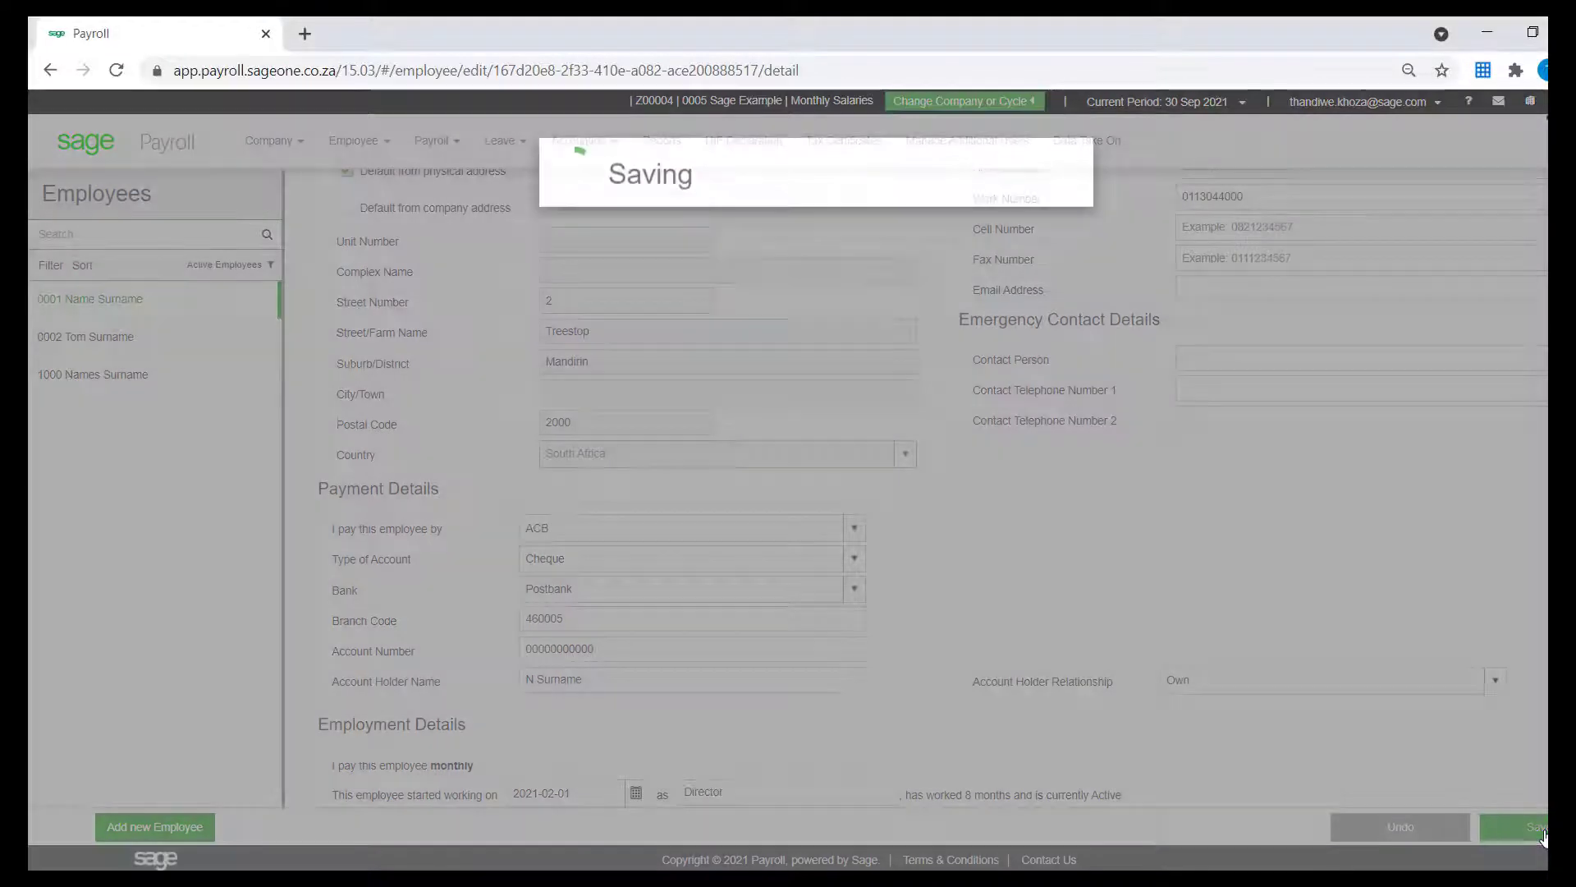
{"action": "left_click", "coordinate": [1513, 827]}
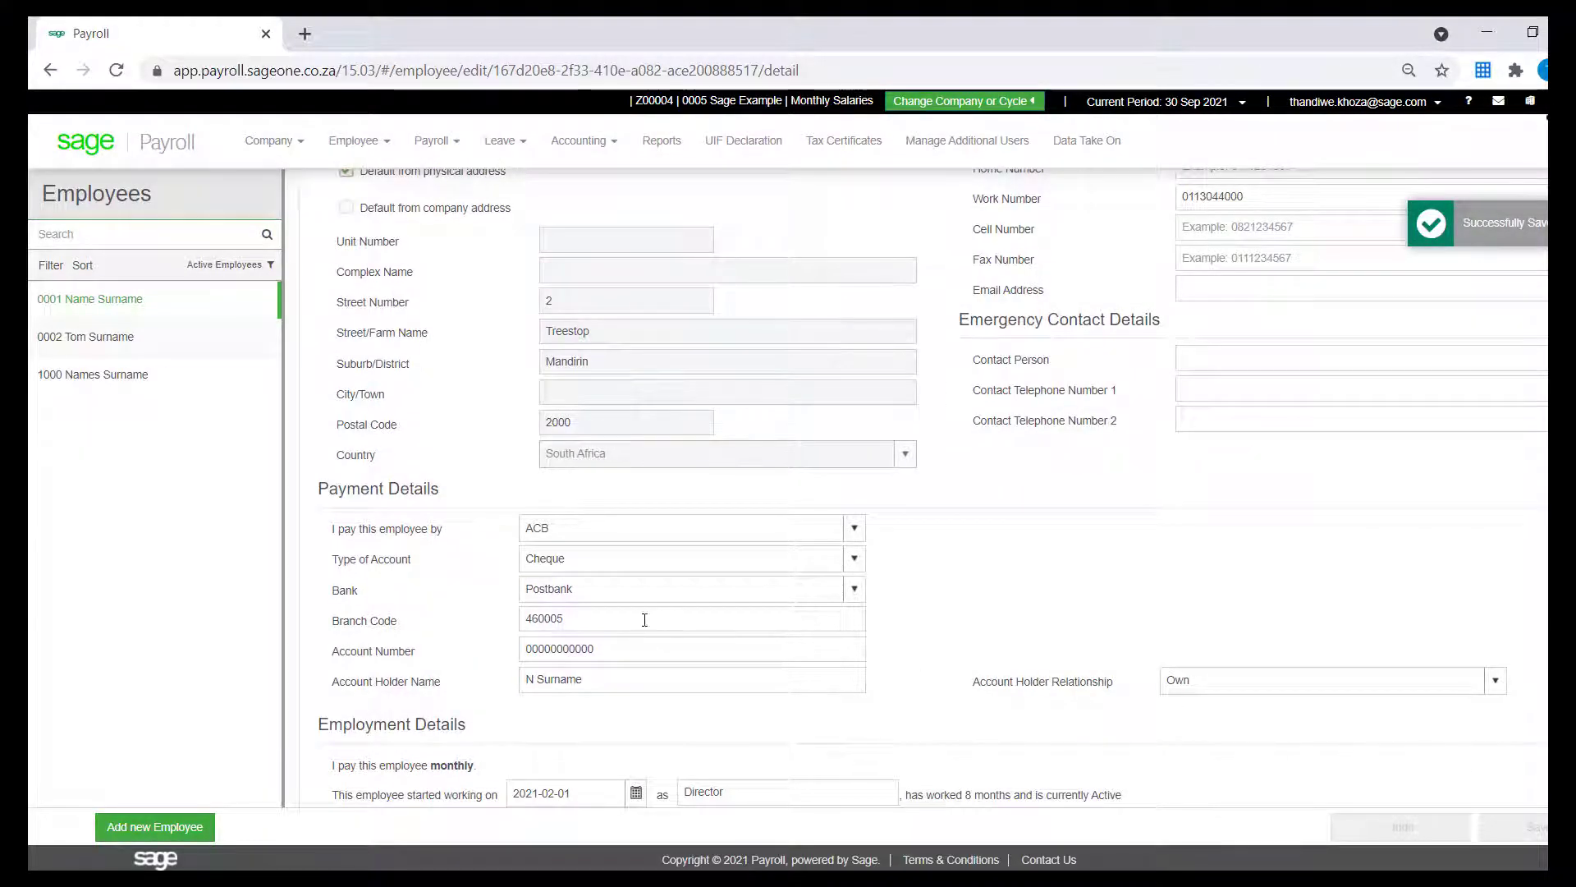
{"action": "left_click", "coordinate": [434, 152]}
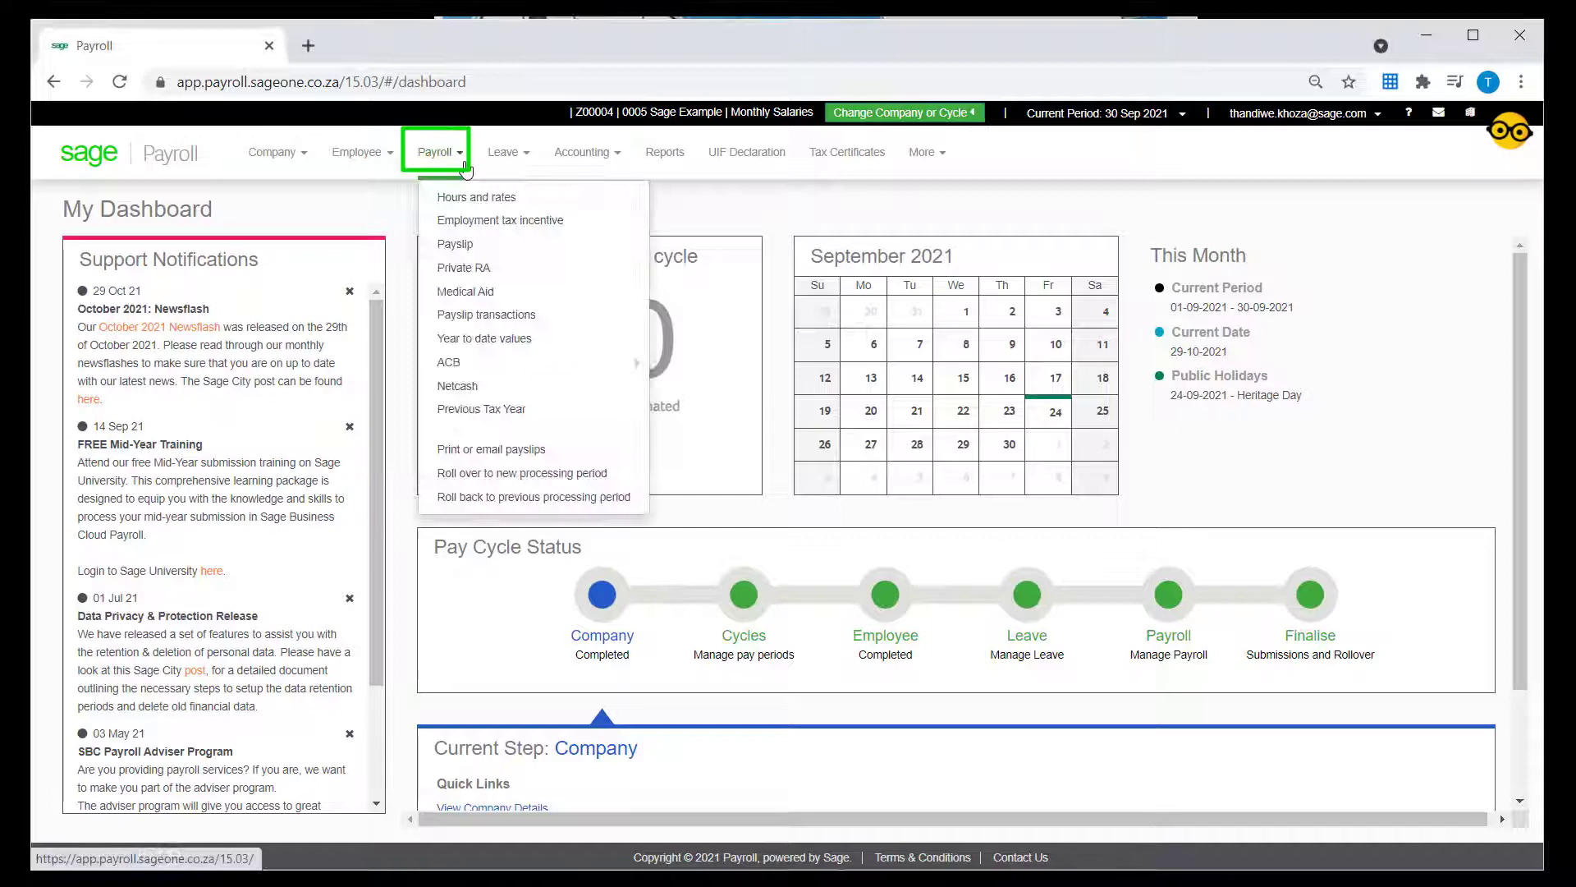
{"action": "mouse_move", "coordinate": [448, 362]}
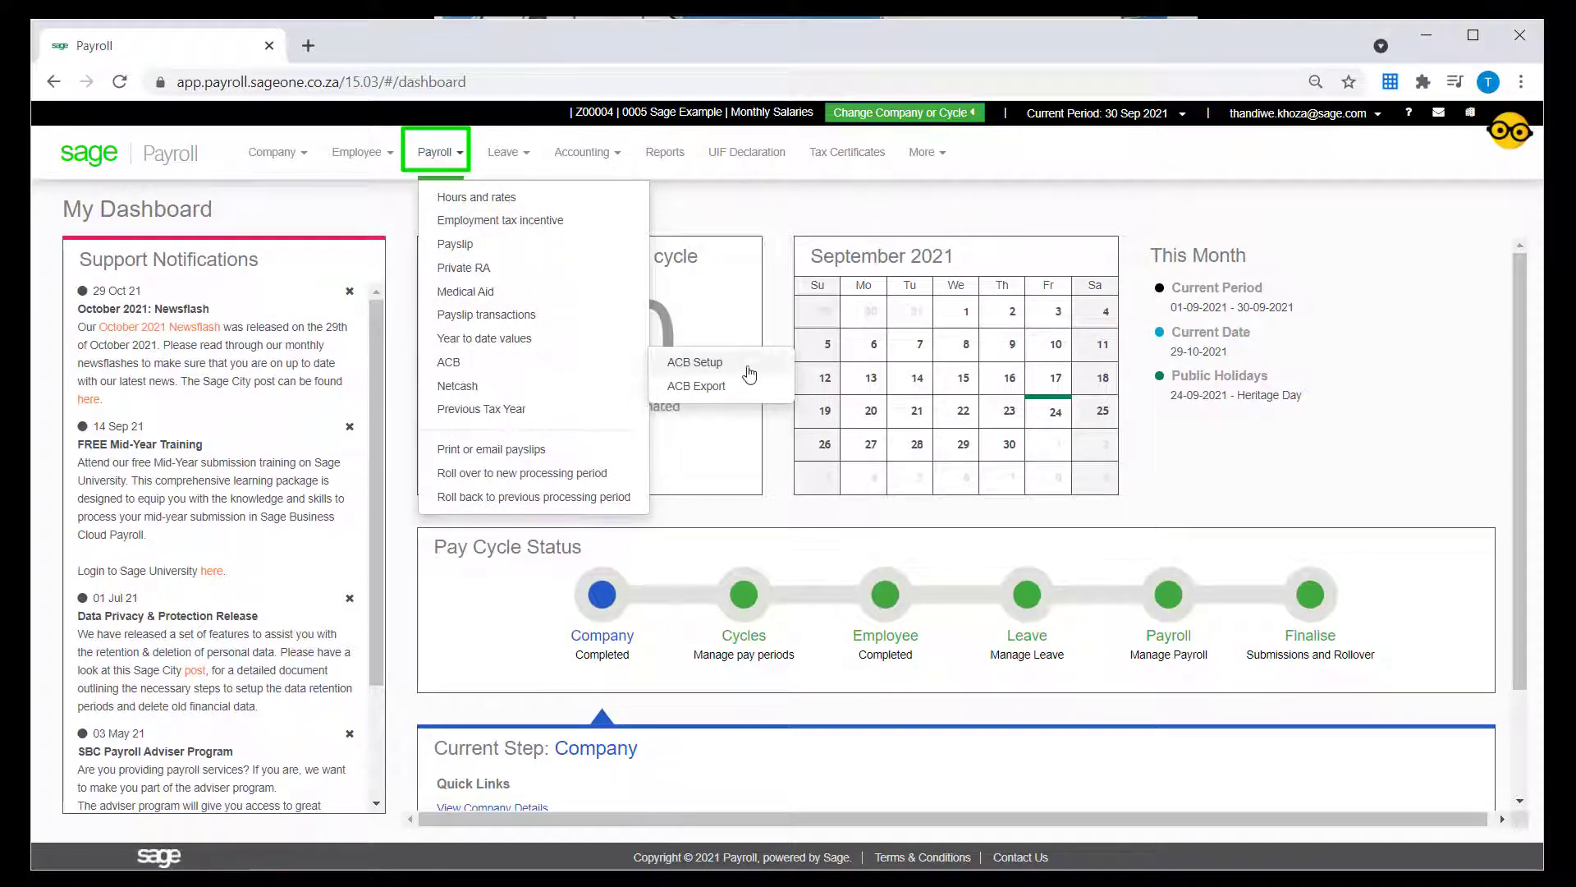
Choose the Standard Bank Business Online ACB layout, enter company code 0000, and save
{"action": "left_click", "coordinate": [693, 362]}
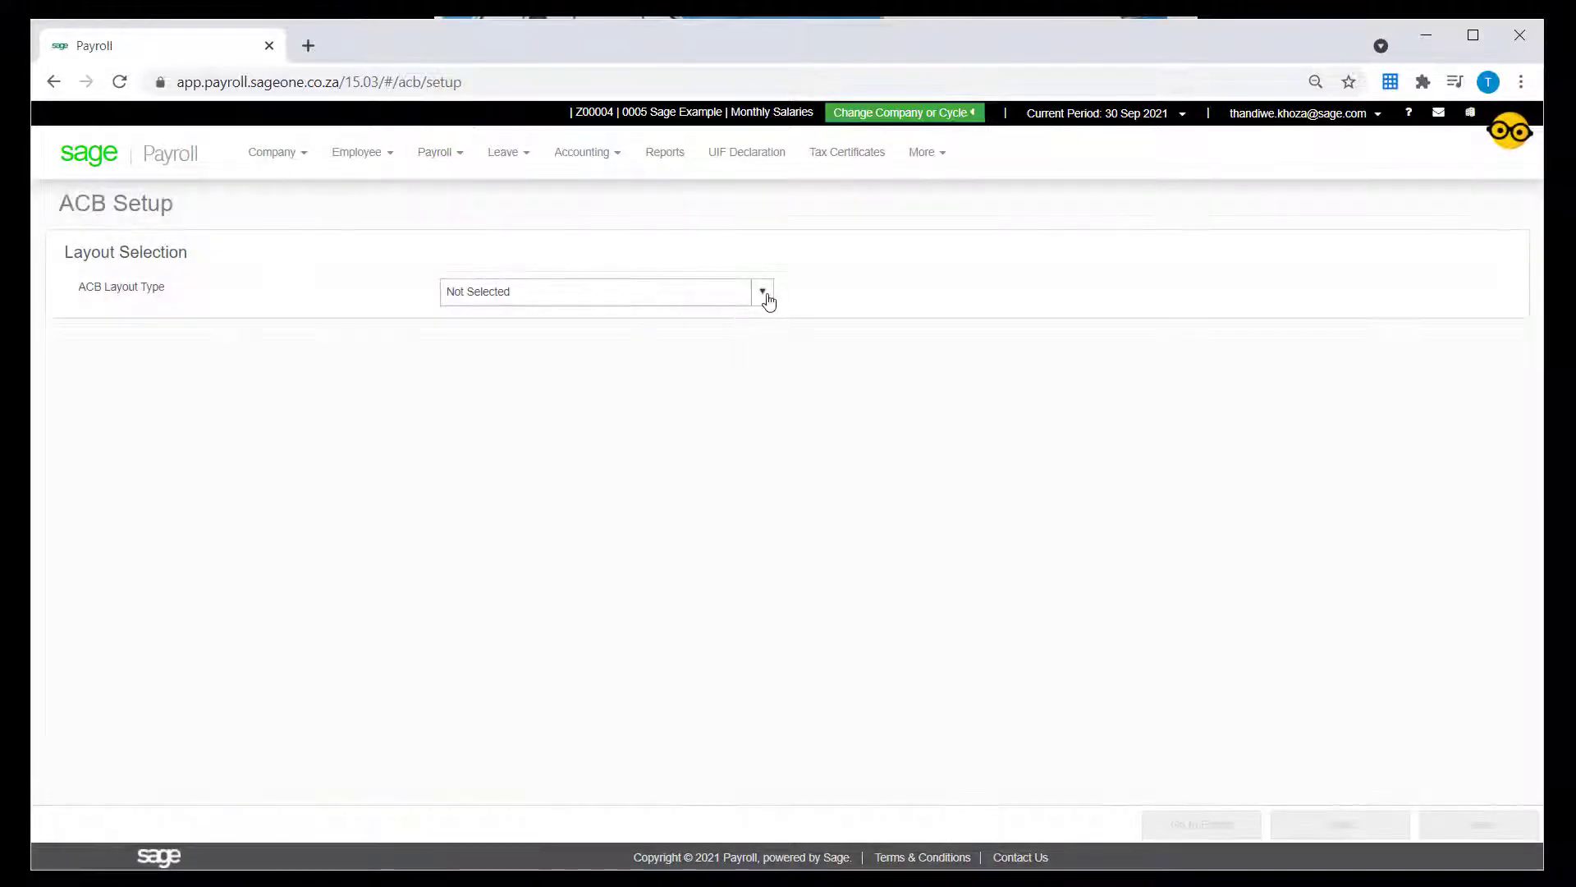
{"action": "left_click", "coordinate": [761, 292]}
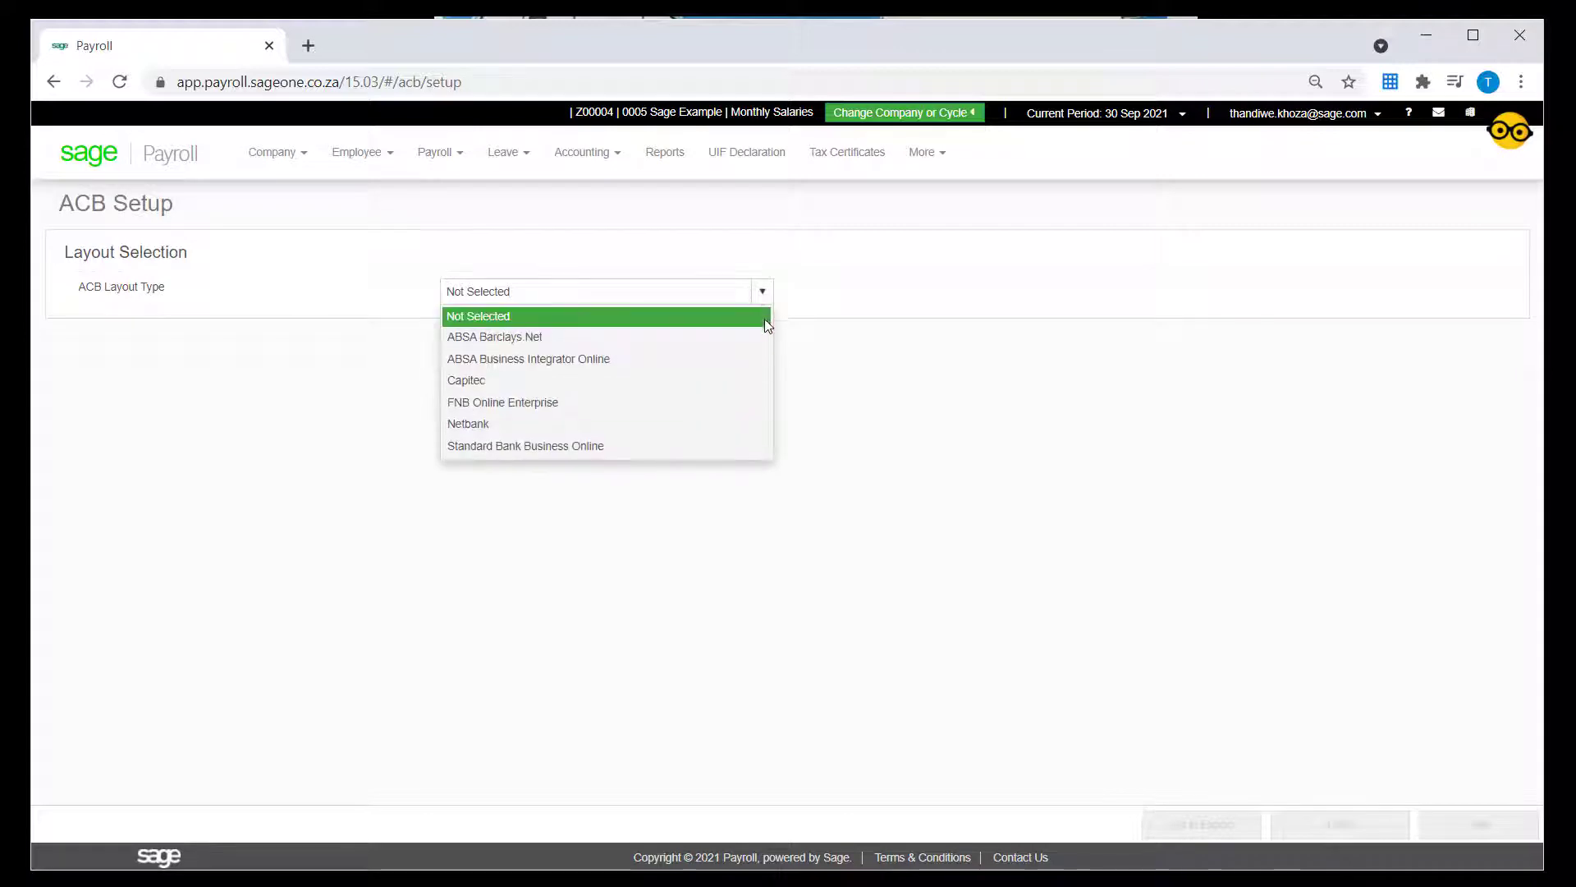
{"action": "left_click", "coordinate": [525, 445]}
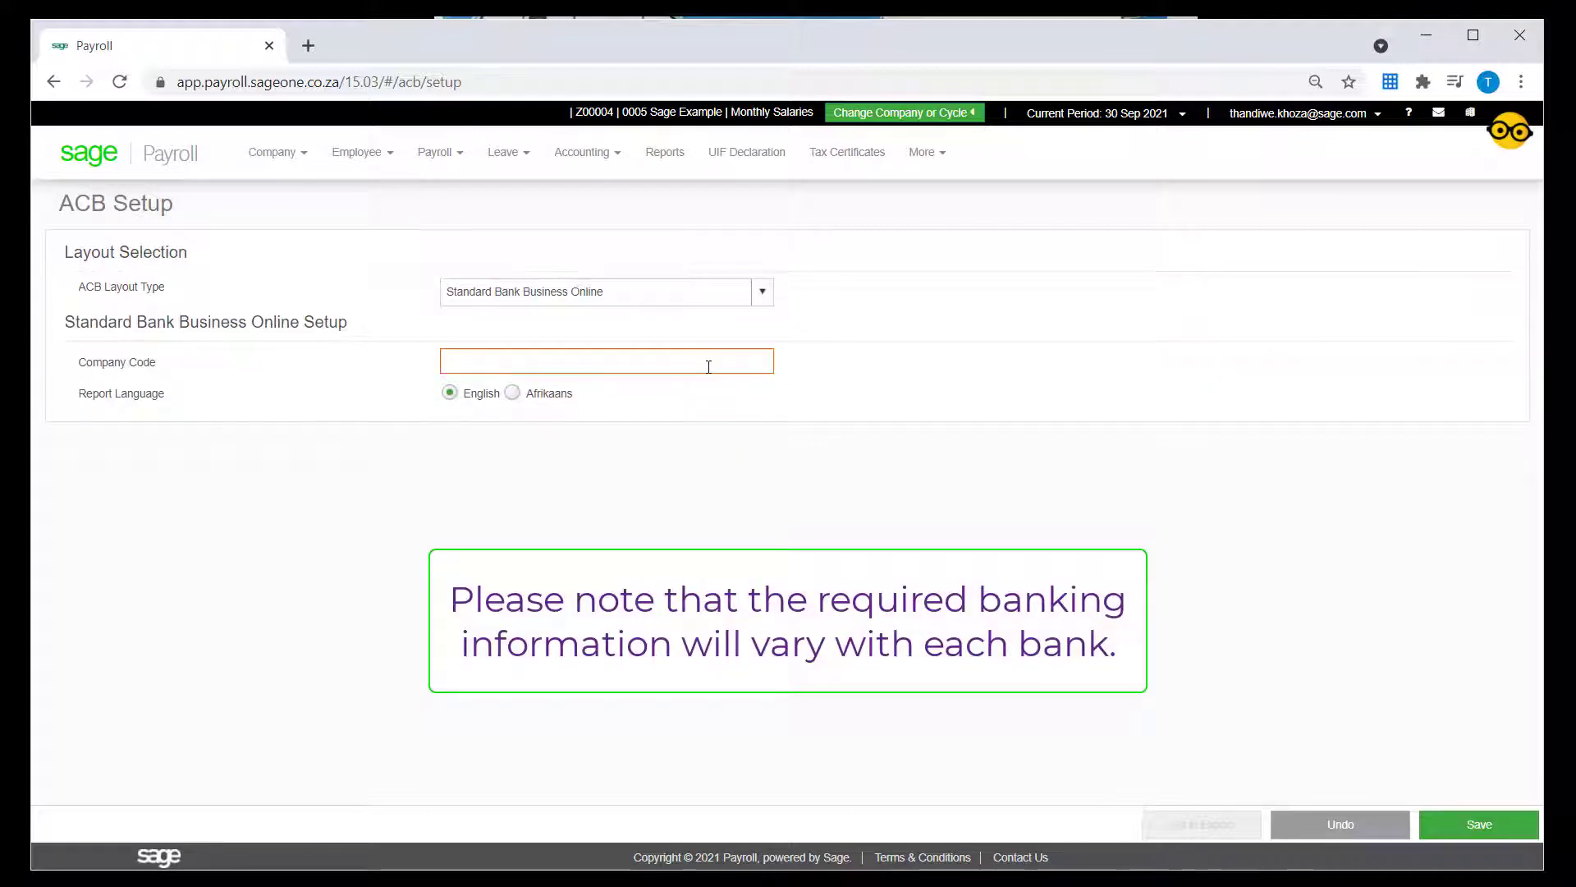
{"action": "type", "text": "0000"}
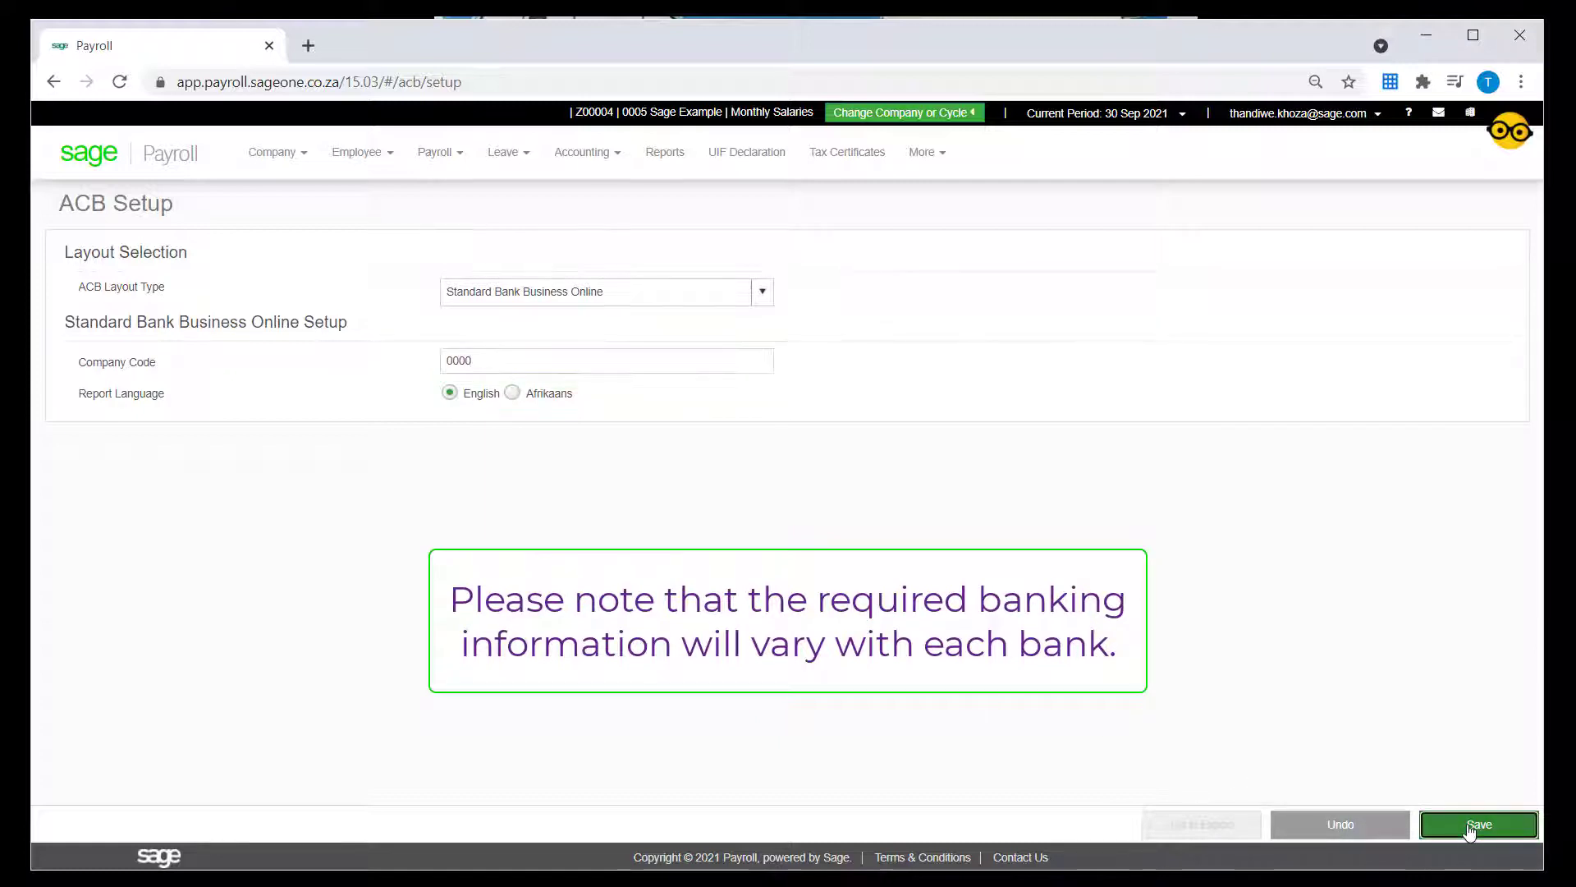
{"action": "left_click", "coordinate": [1479, 824]}
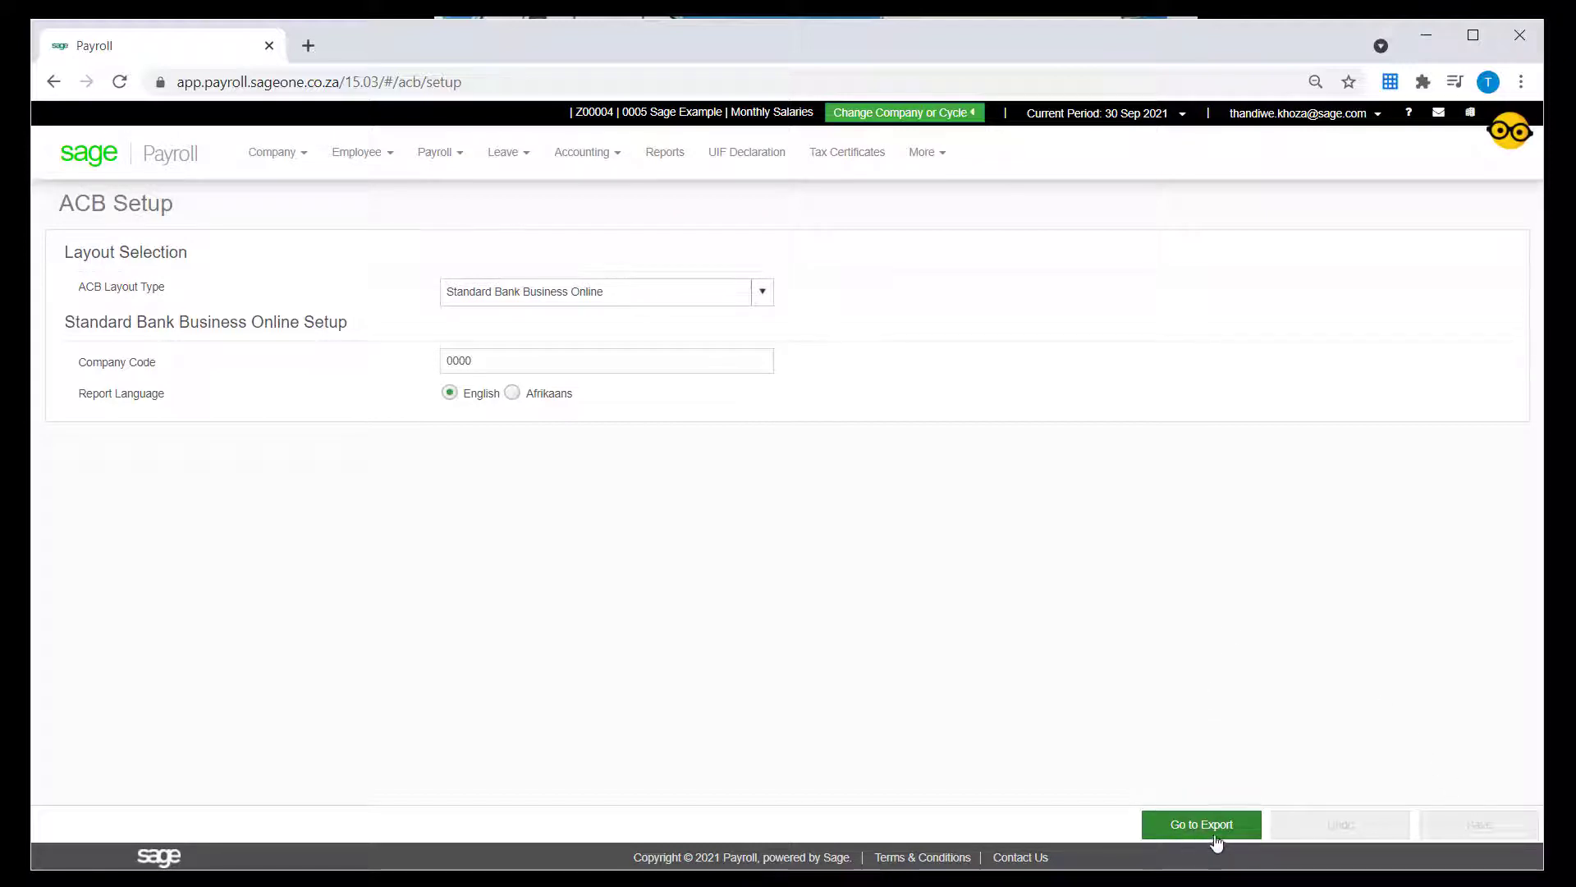
Go to the ACB export, enter statement reference 'Salary', tick Live Run and process it
{"action": "left_click", "coordinate": [1200, 824]}
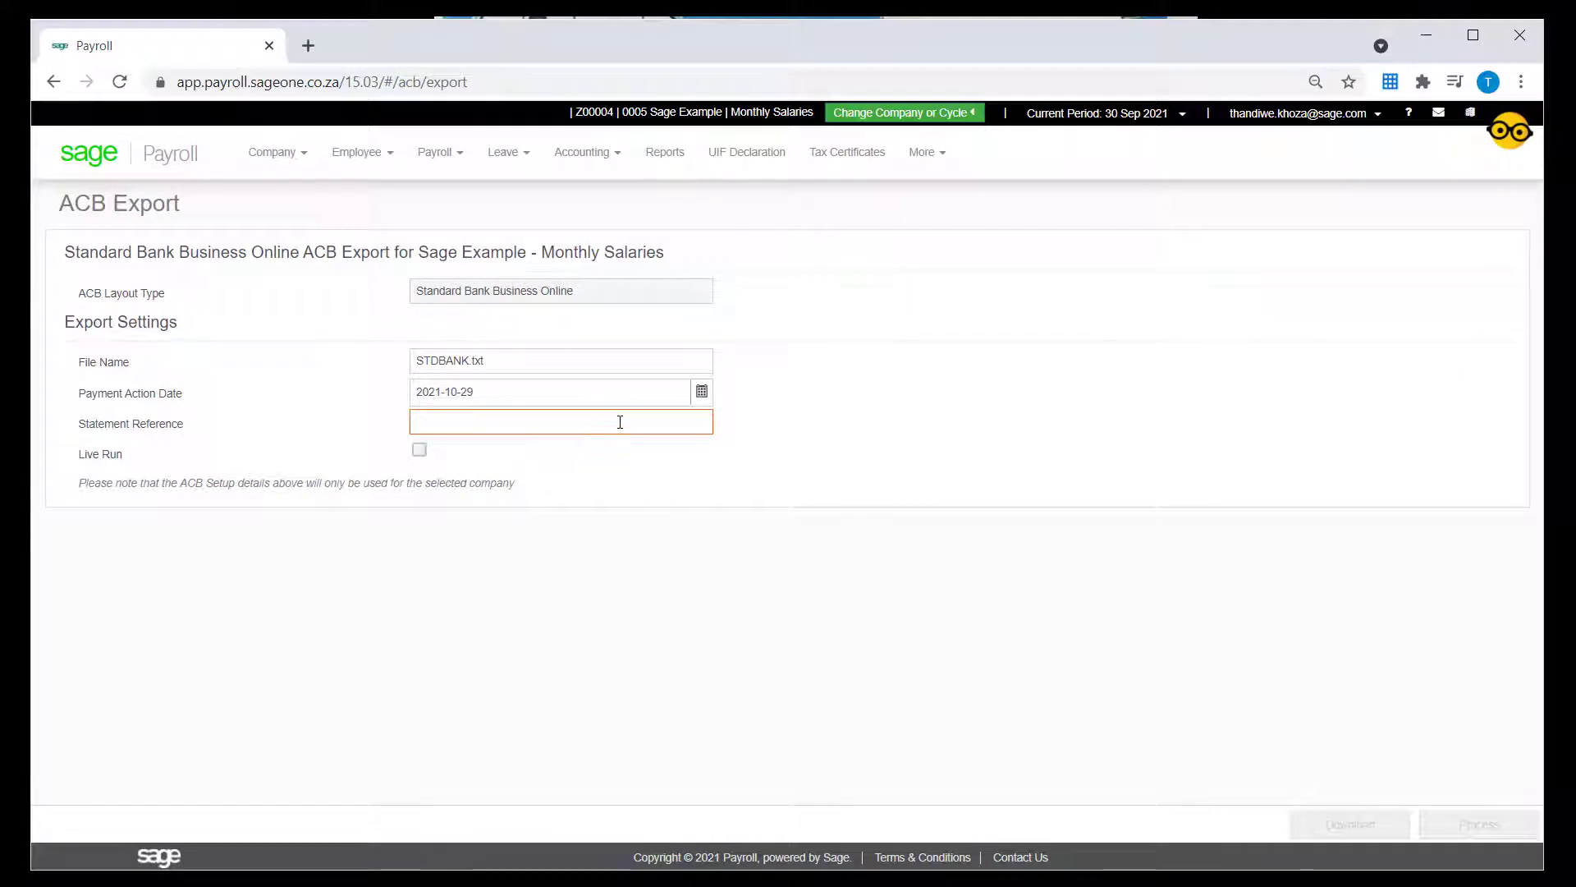
{"action": "type", "text": "Salary"}
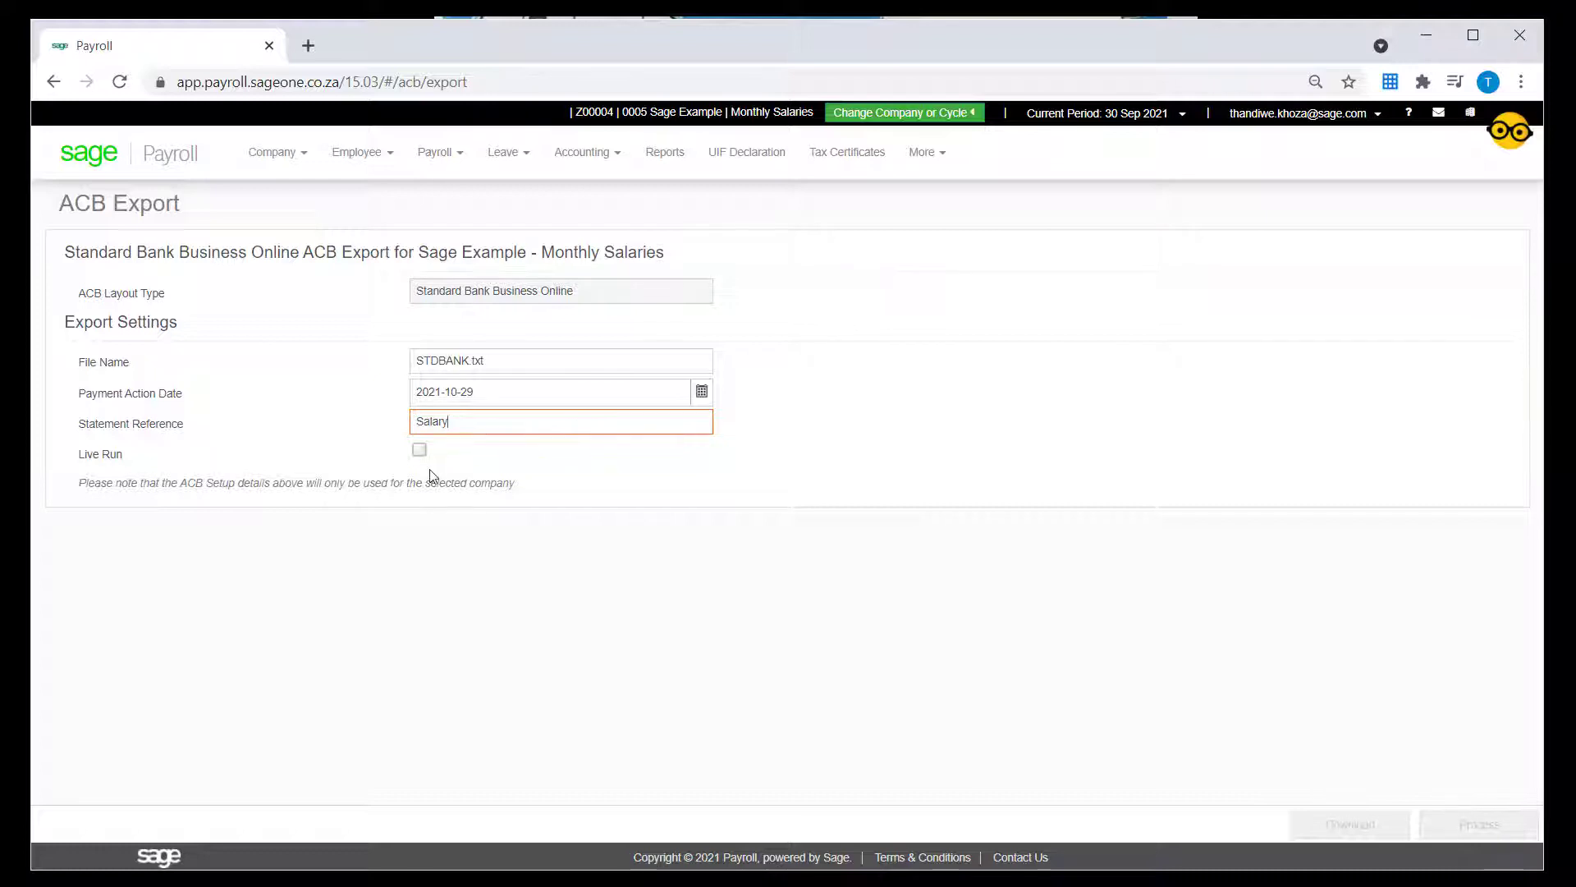
{"action": "left_click", "coordinate": [419, 449]}
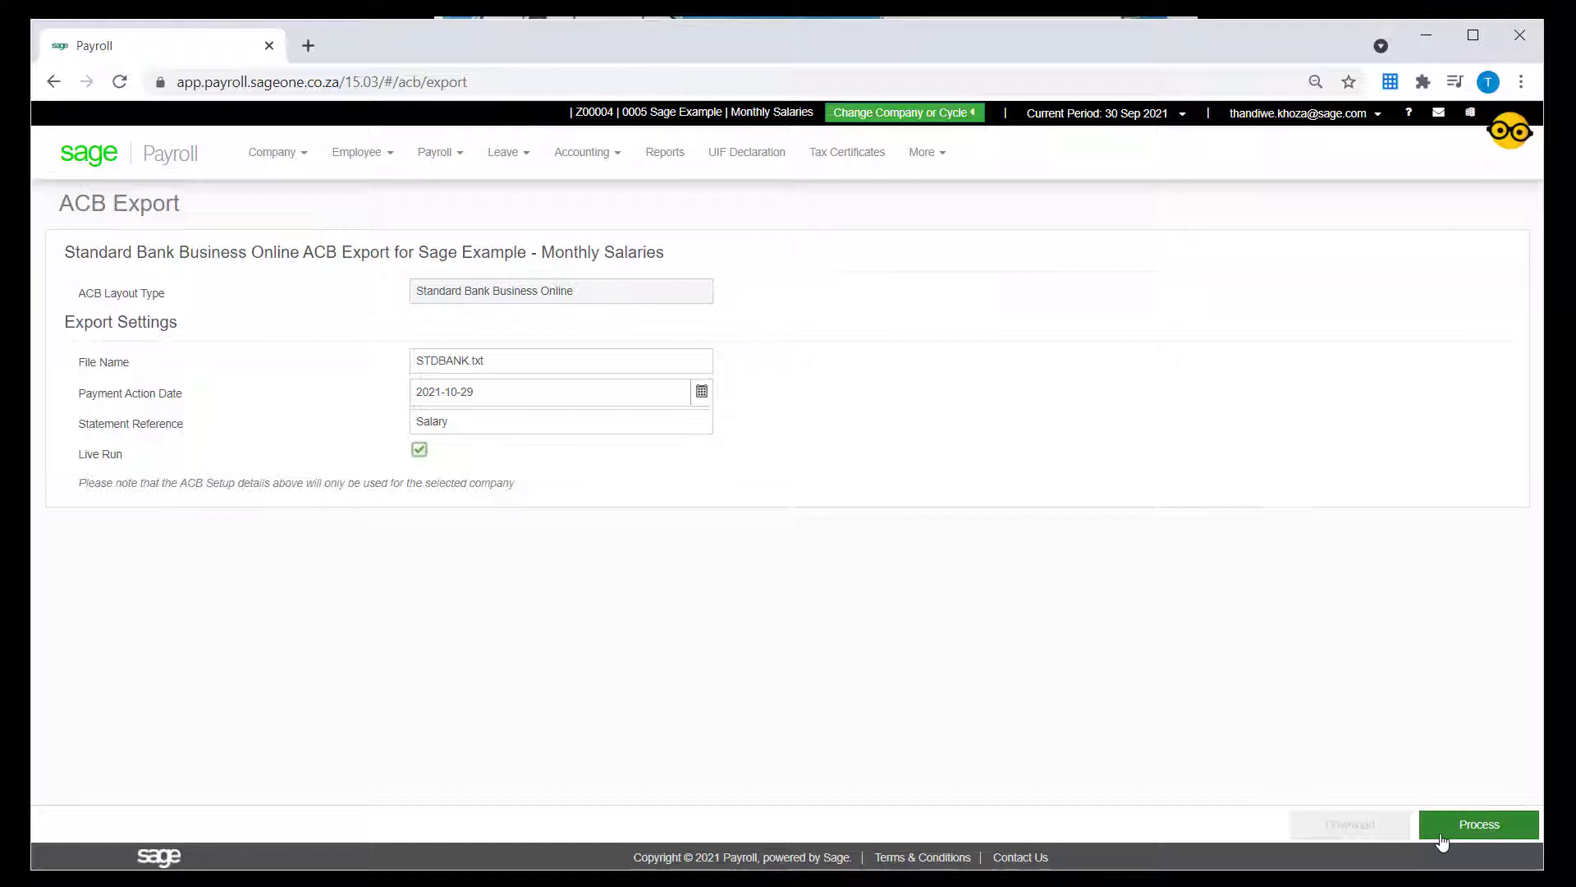
{"action": "left_click", "coordinate": [1478, 824]}
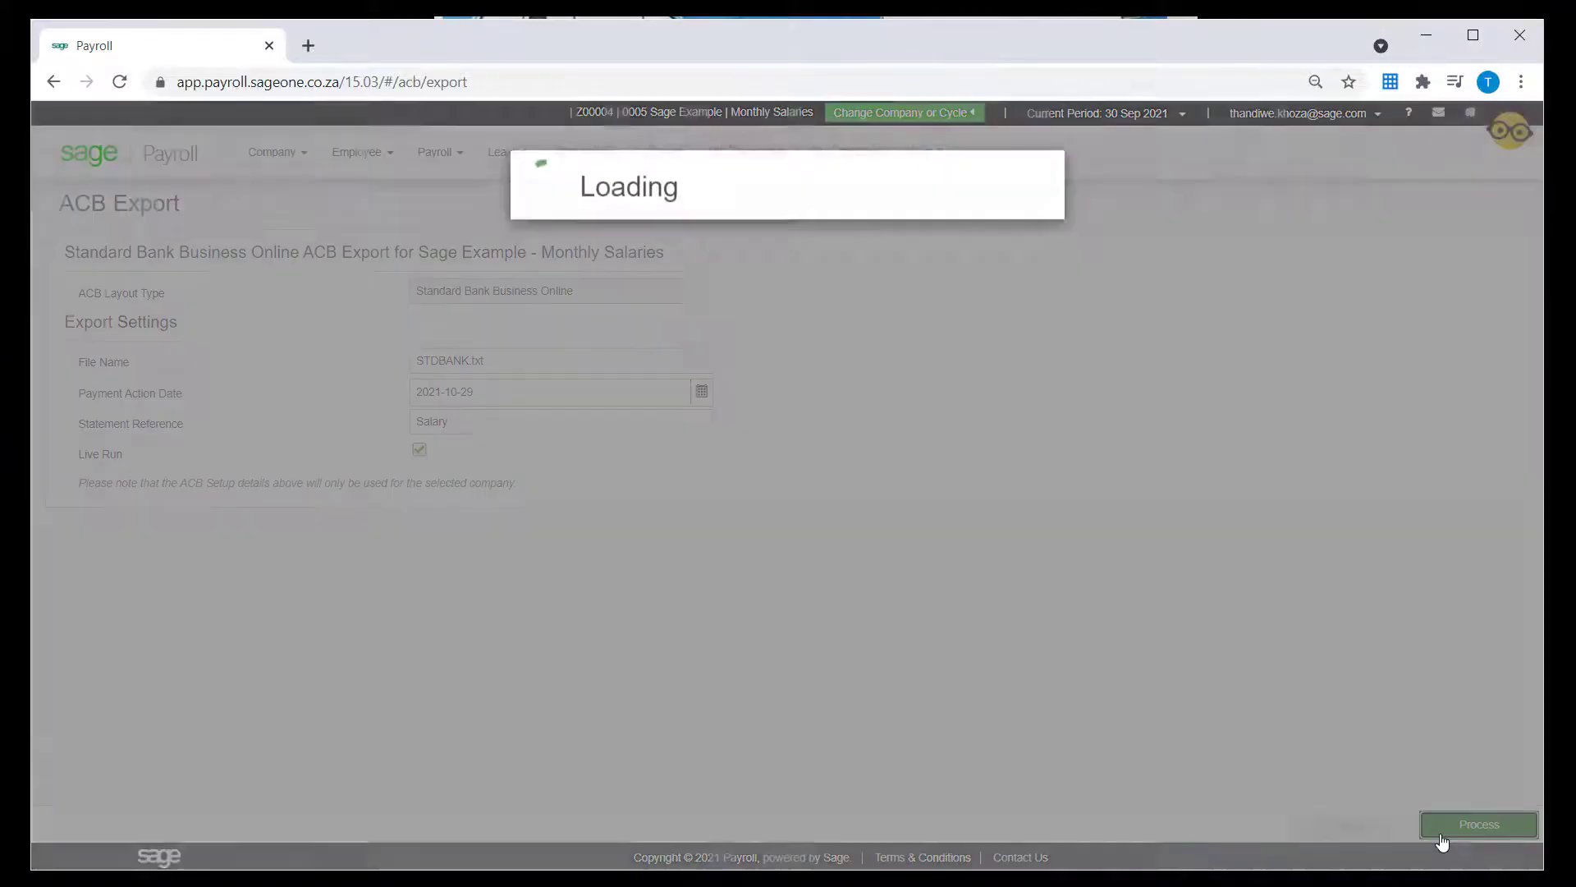
Download the STDBANK .txt export file for the two-employee 40,236.29 payment run
{"action": "left_click", "coordinate": [1478, 825]}
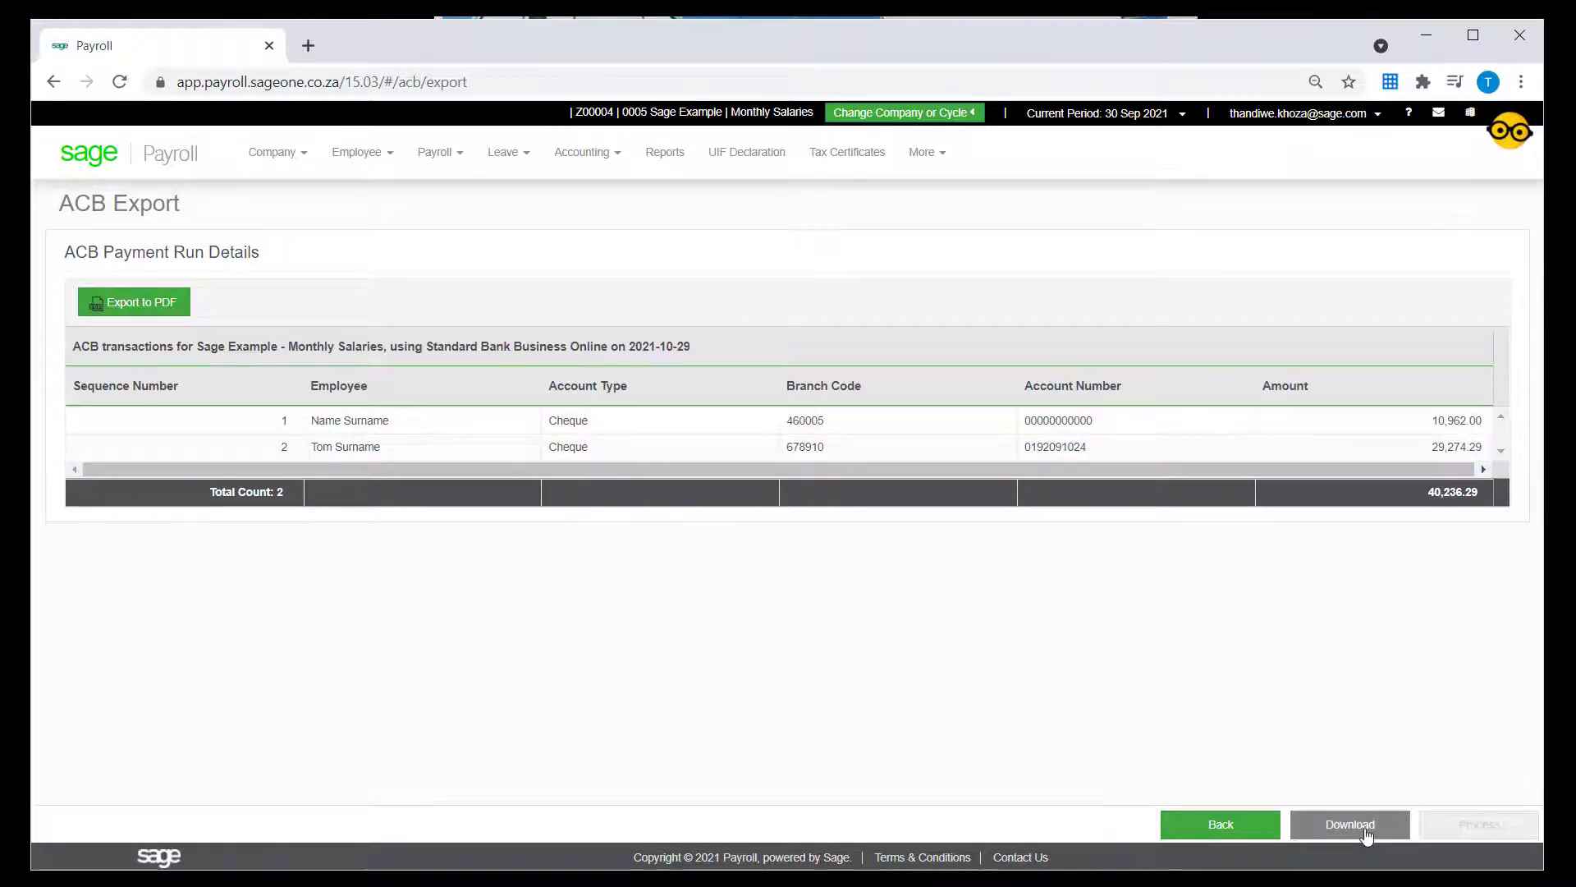
{"action": "left_click", "coordinate": [1349, 824]}
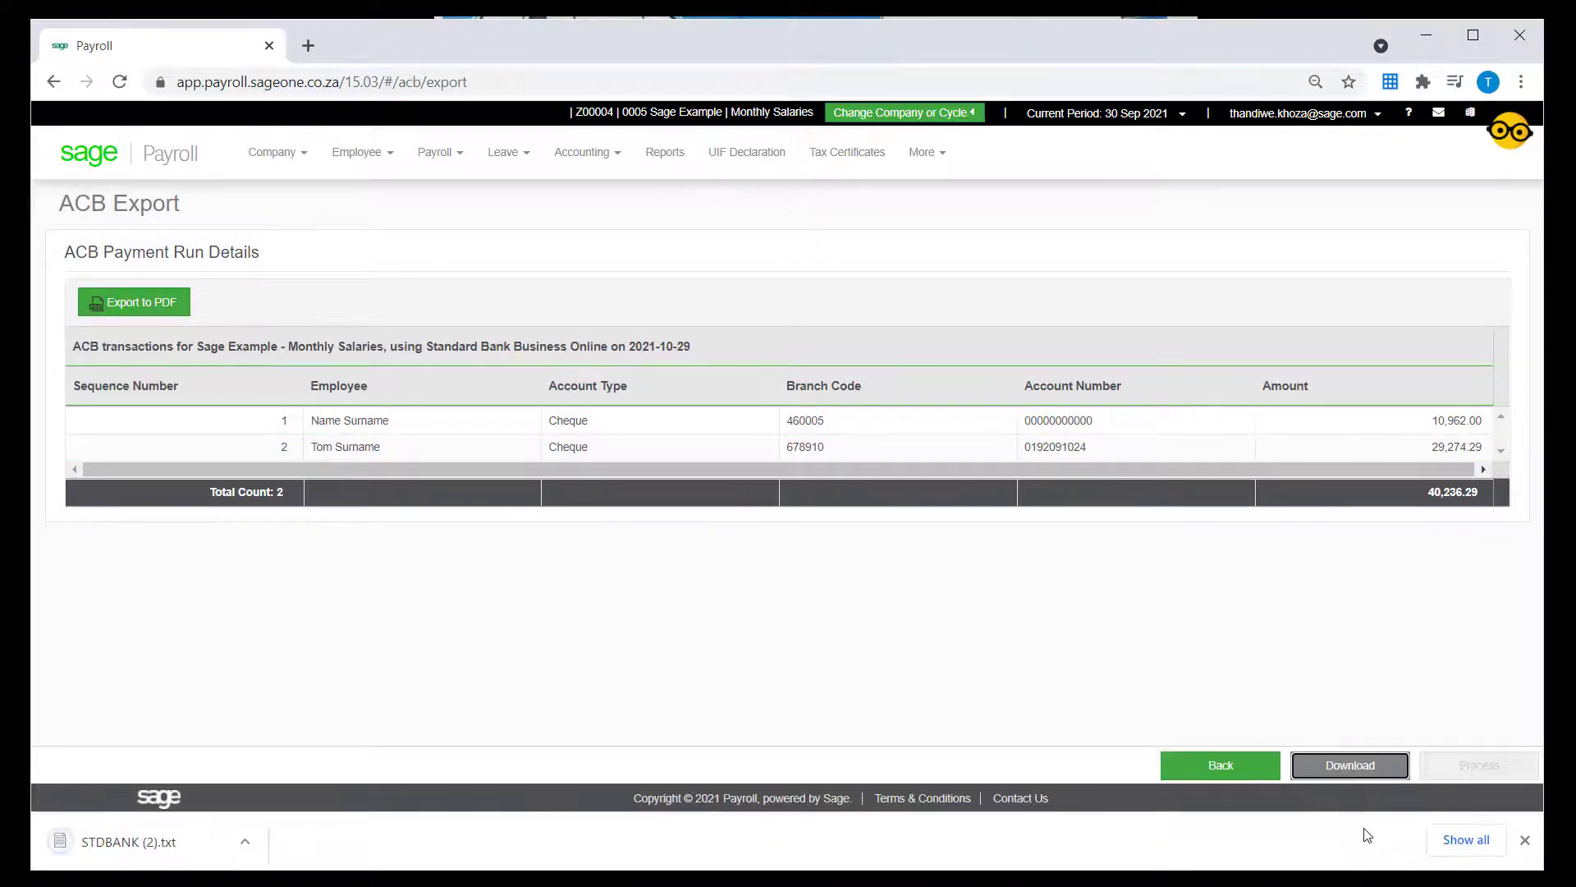